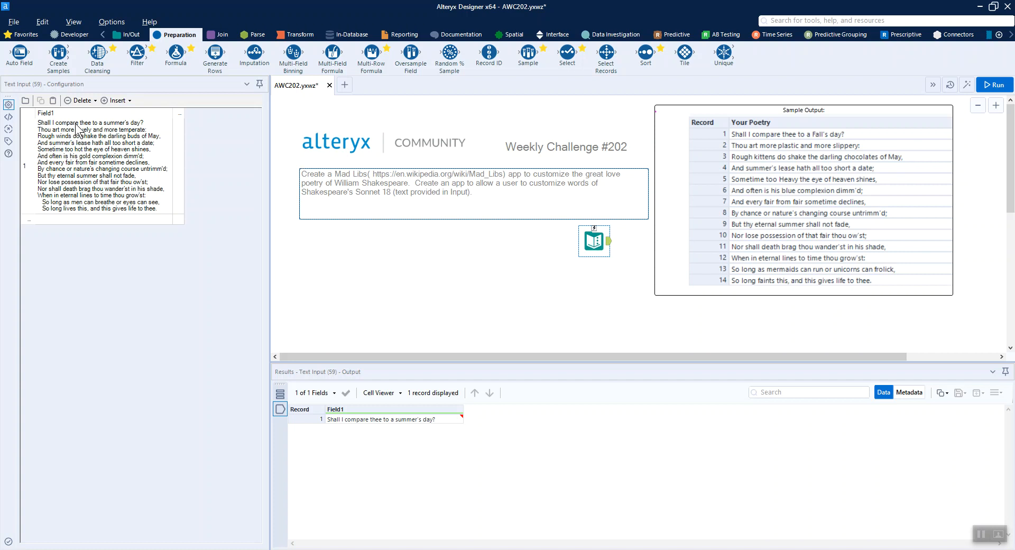
# Scroll to the solution workflow and view the Sonnet 18 text in the Text Input tool.
pyautogui.click(383, 142)
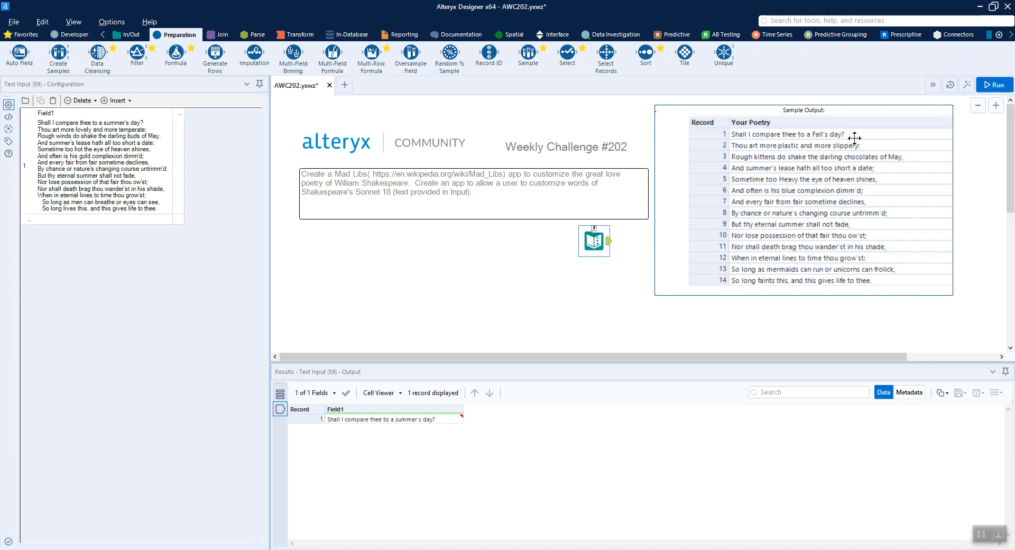
pyautogui.moveTo(901, 155)
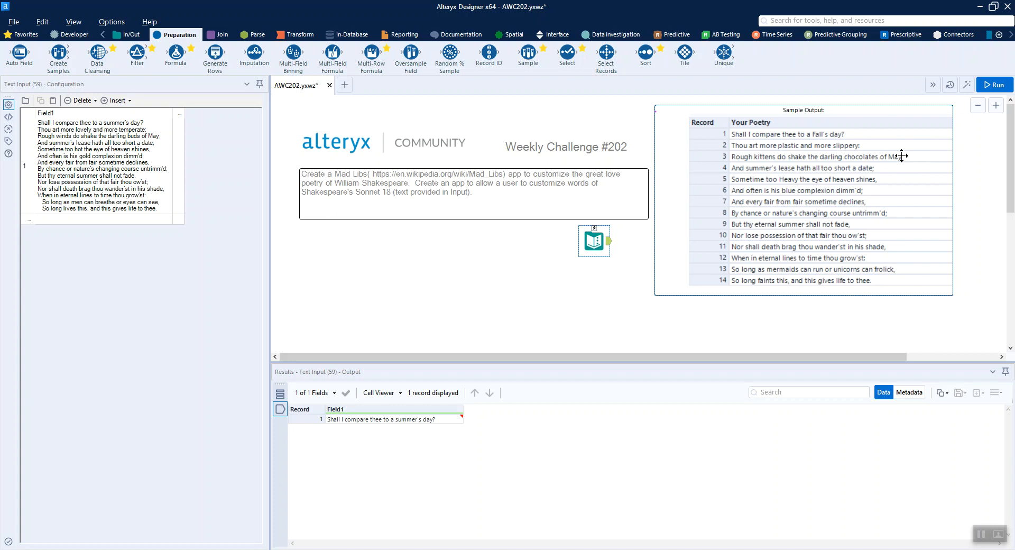
pyautogui.moveTo(798, 147)
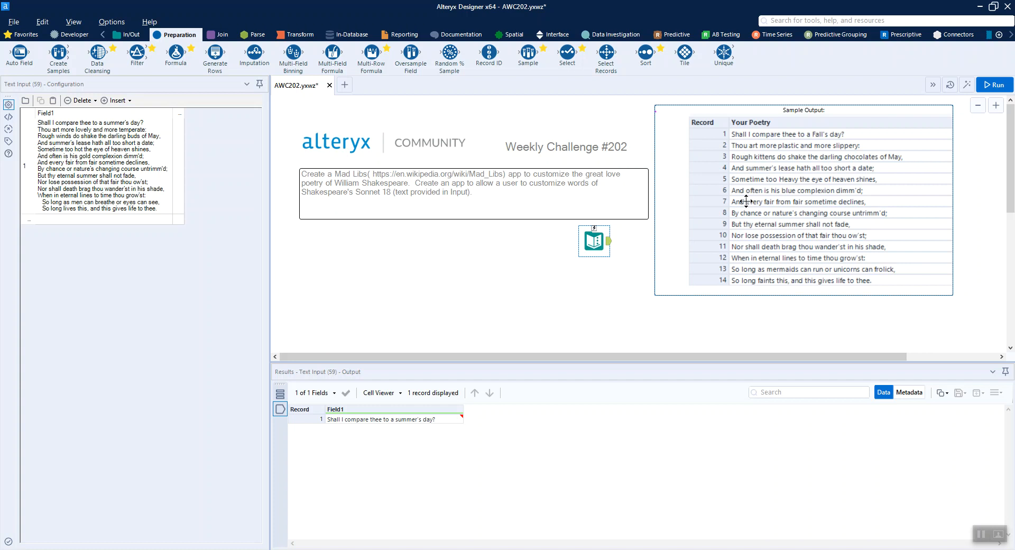
pyautogui.moveTo(627, 319)
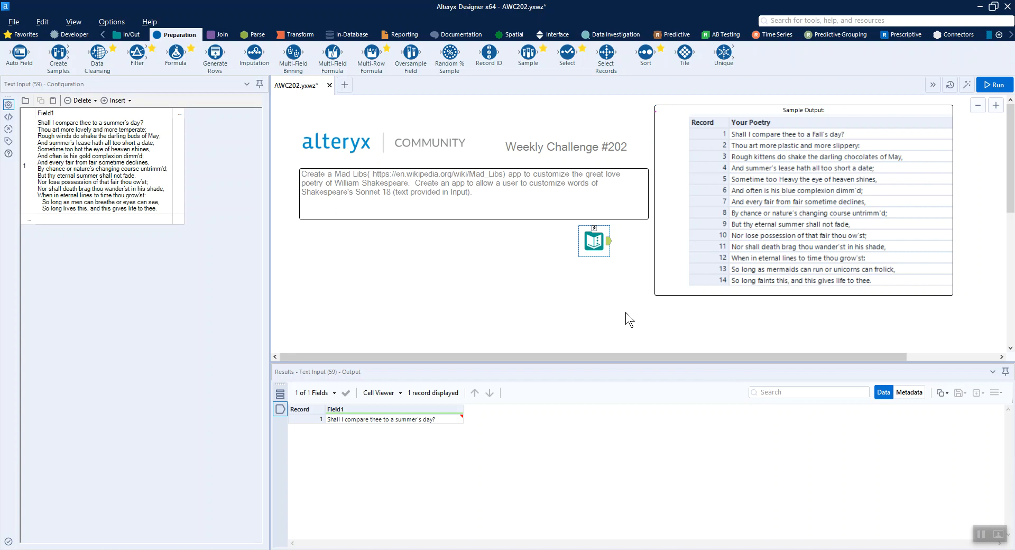
pyautogui.scroll(-3)
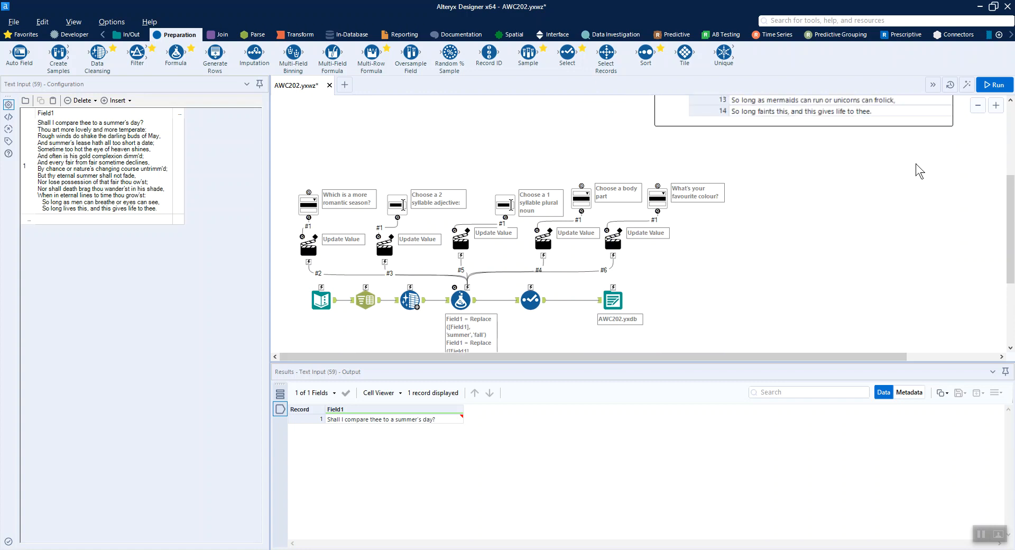
pyautogui.scroll(3)
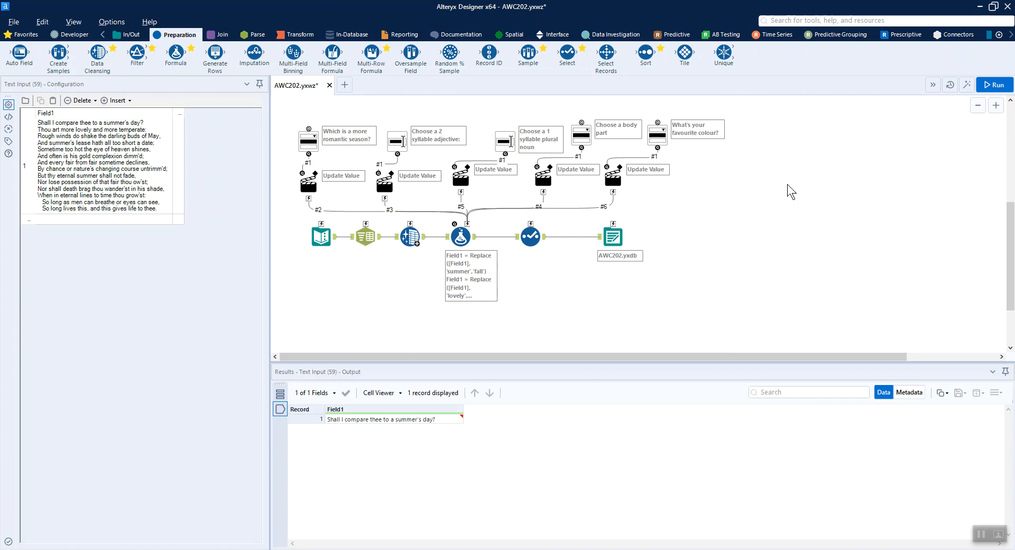
pyautogui.click(320, 236)
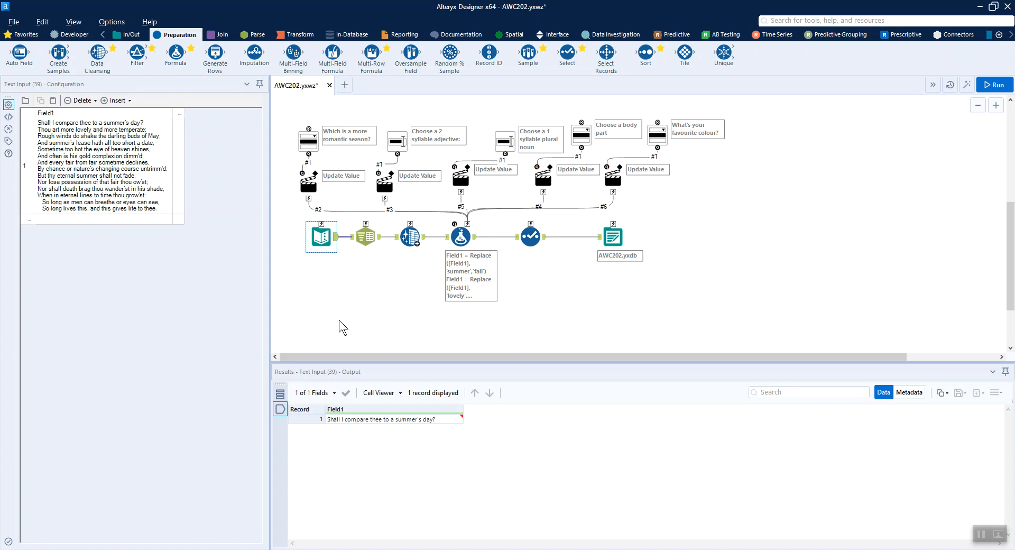
pyautogui.moveTo(378, 419)
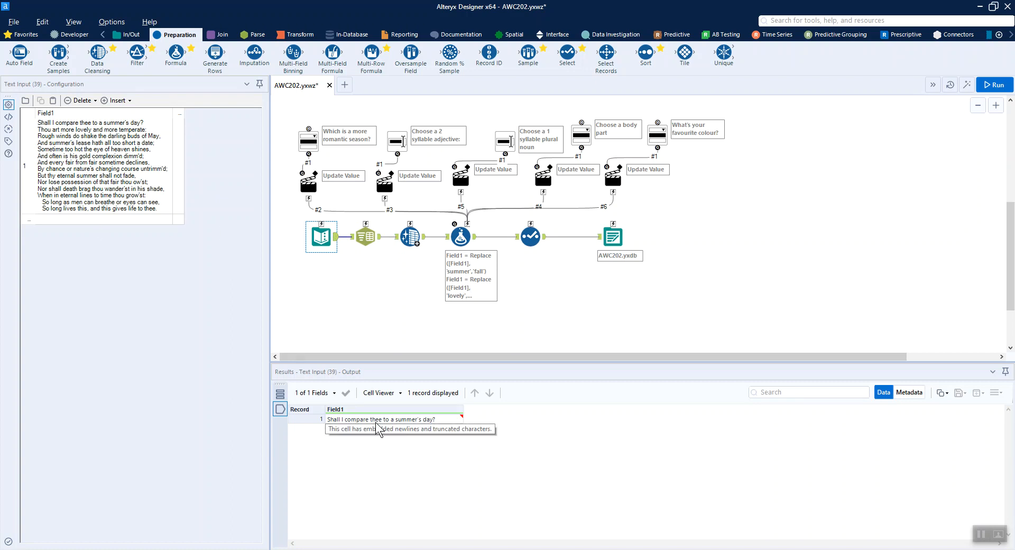
pyautogui.moveTo(150, 128)
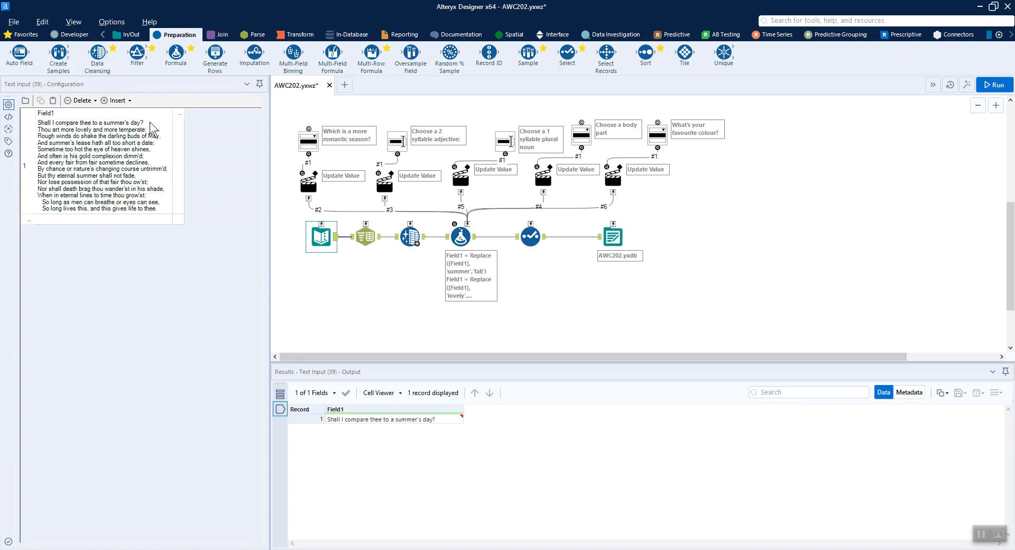
pyautogui.moveTo(395, 419)
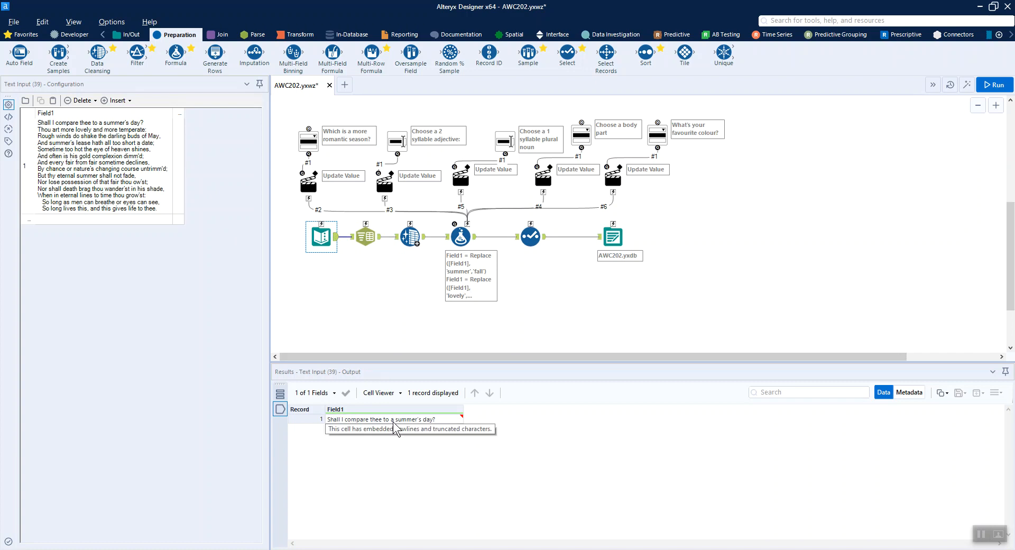
pyautogui.moveTo(440, 425)
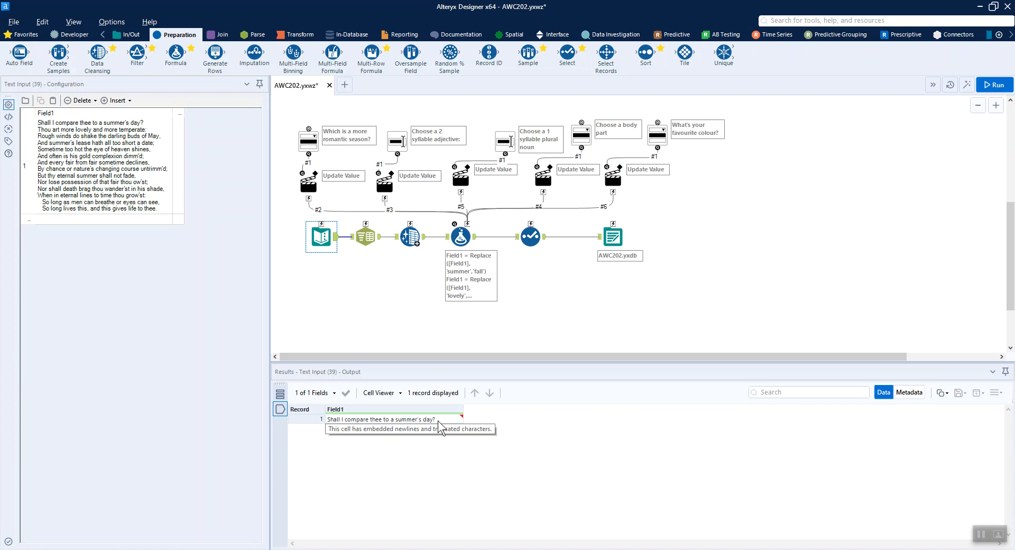
pyautogui.moveTo(462, 421)
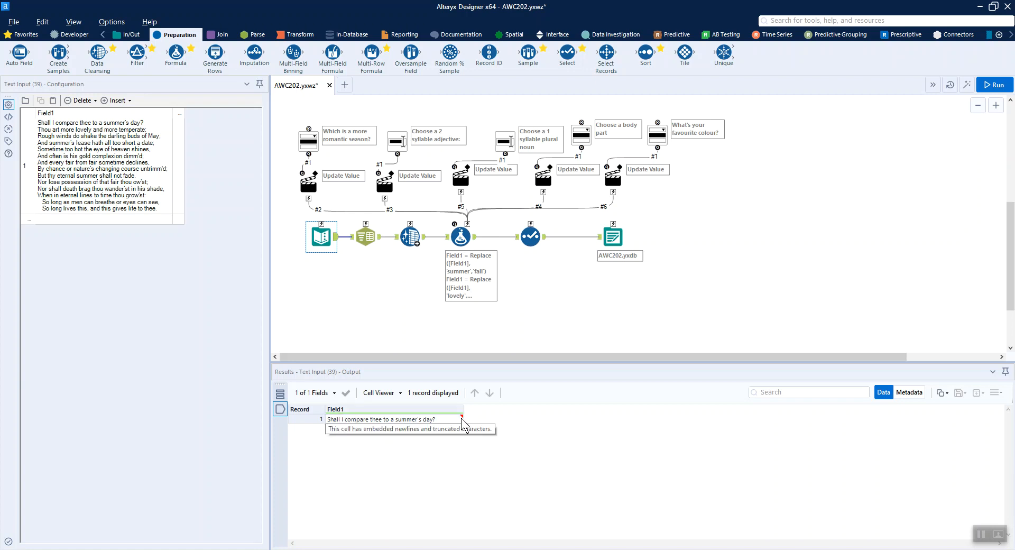
pyautogui.moveTo(337, 279)
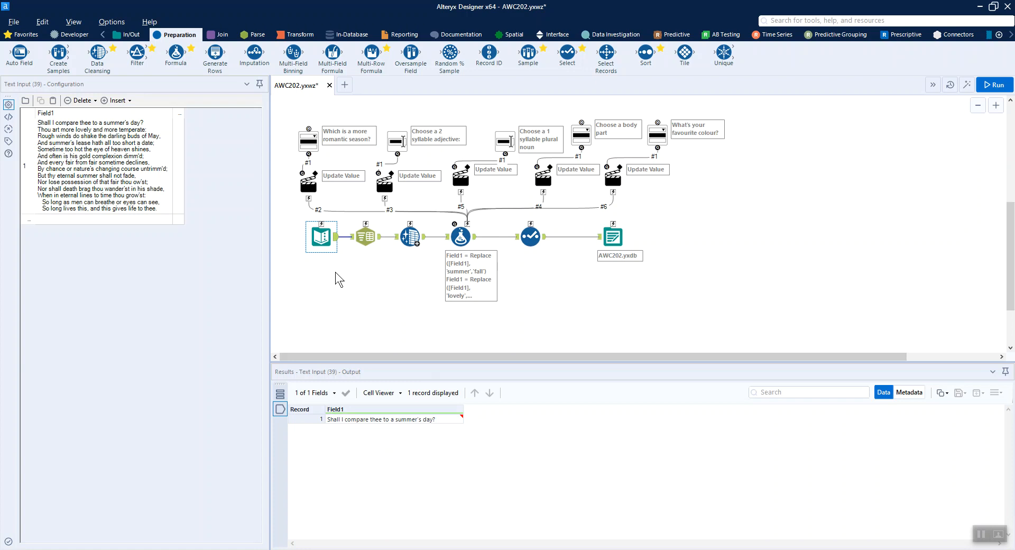
pyautogui.moveTo(349, 264)
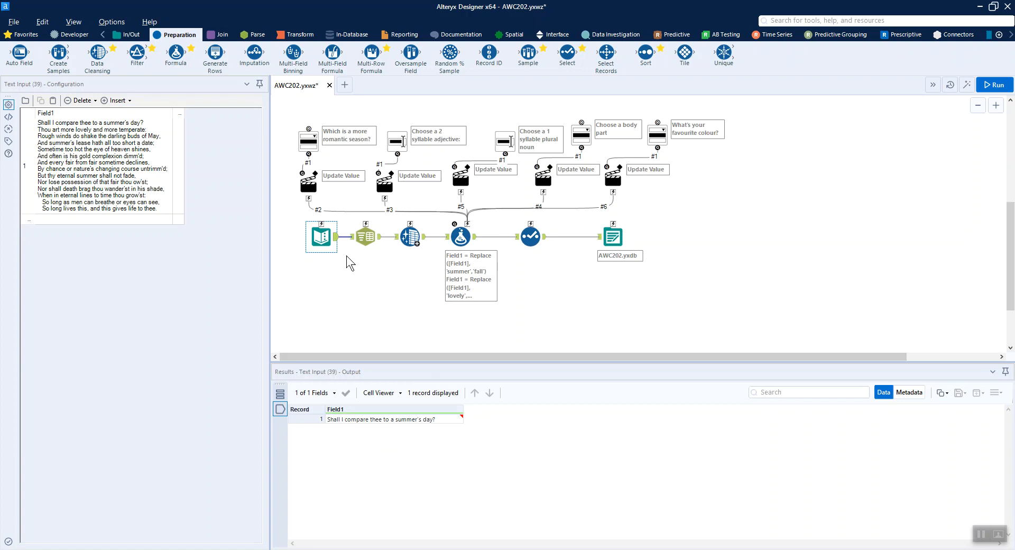
# Inspect Text To Columns splitting the sonnet on \n into rows, giving 14 records.
pyautogui.click(365, 235)
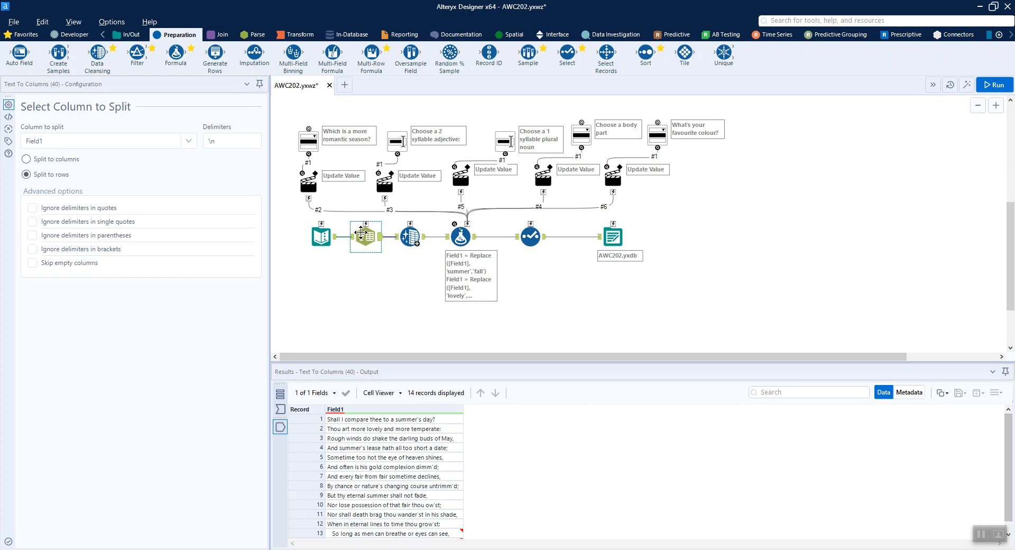
pyautogui.click(231, 141)
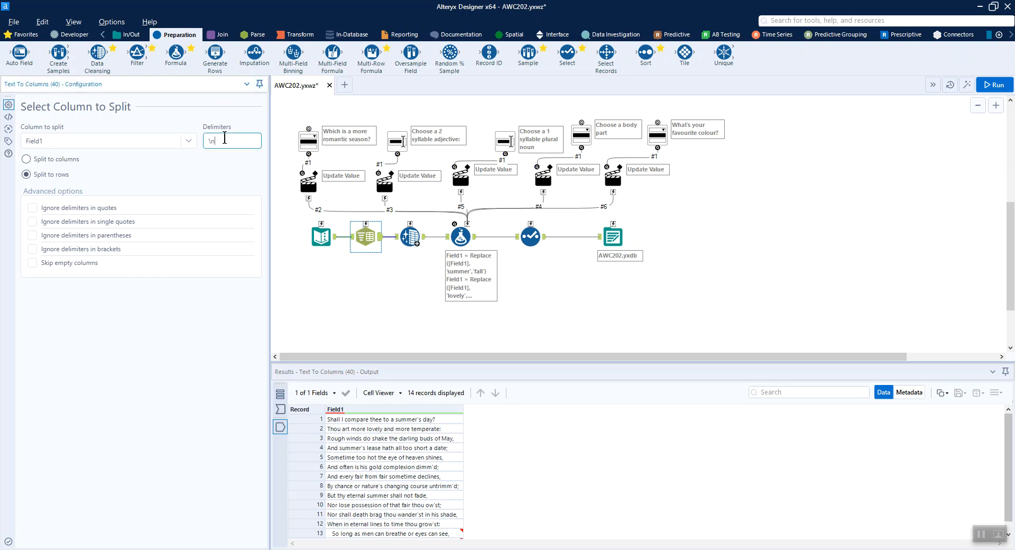
pyautogui.moveTo(418, 520)
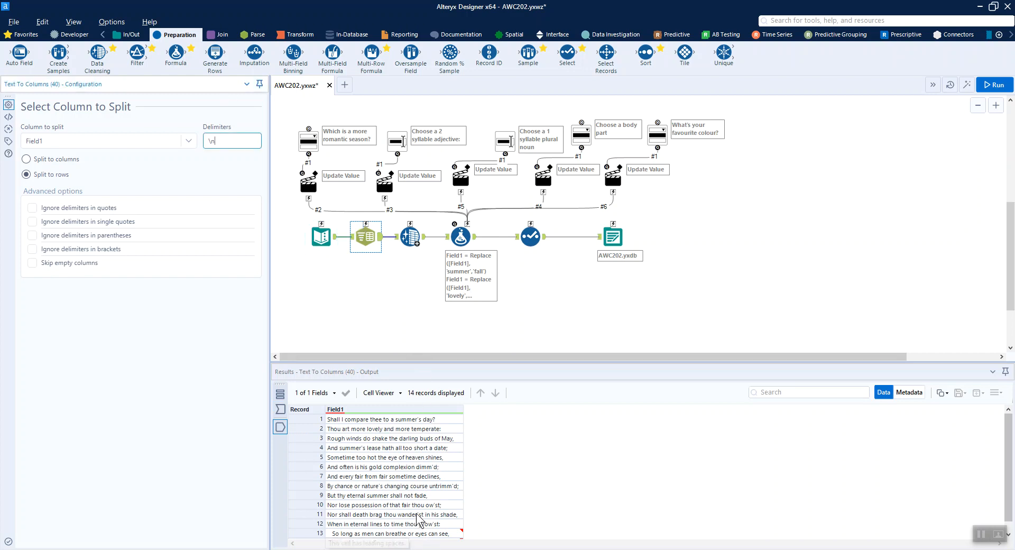
pyautogui.scroll(-3)
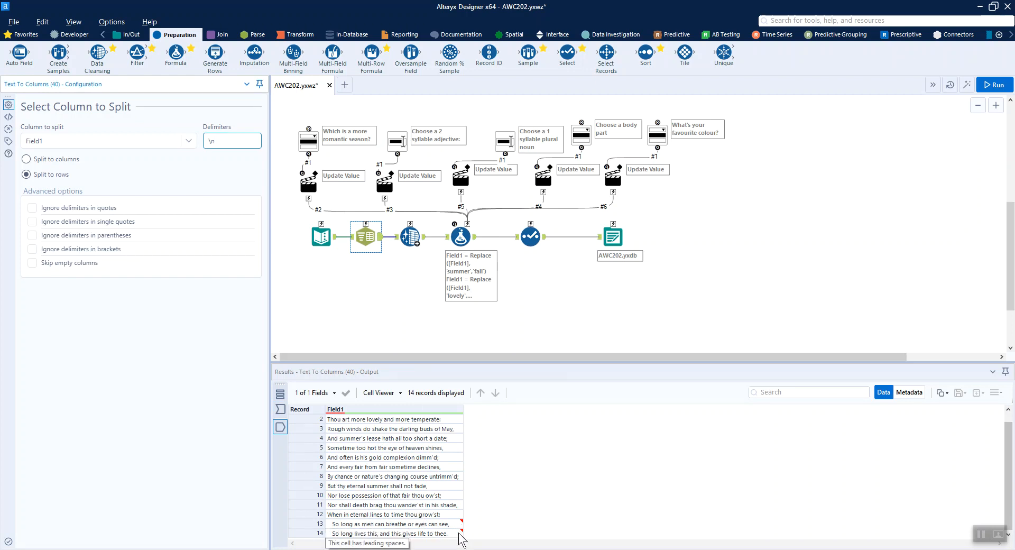
pyautogui.moveTo(457, 530)
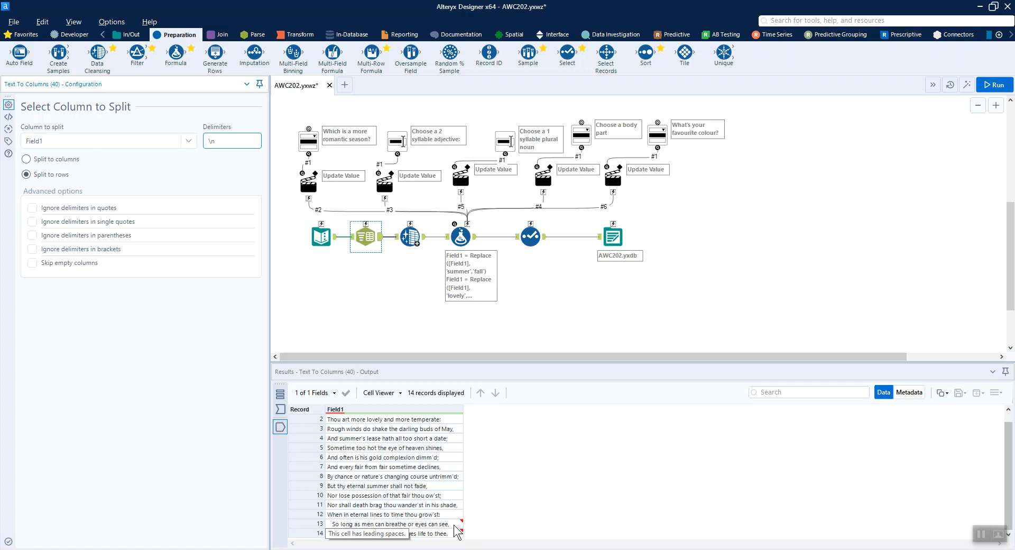
# Review the Data Cleansing tool trimming leading and trailing whitespace from Field1.
pyautogui.click(409, 236)
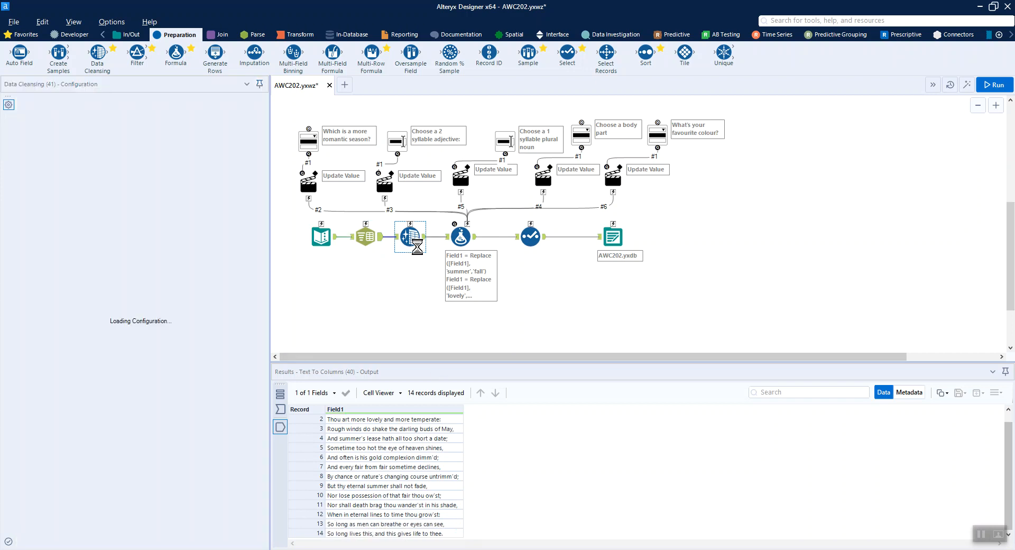
pyautogui.click(410, 235)
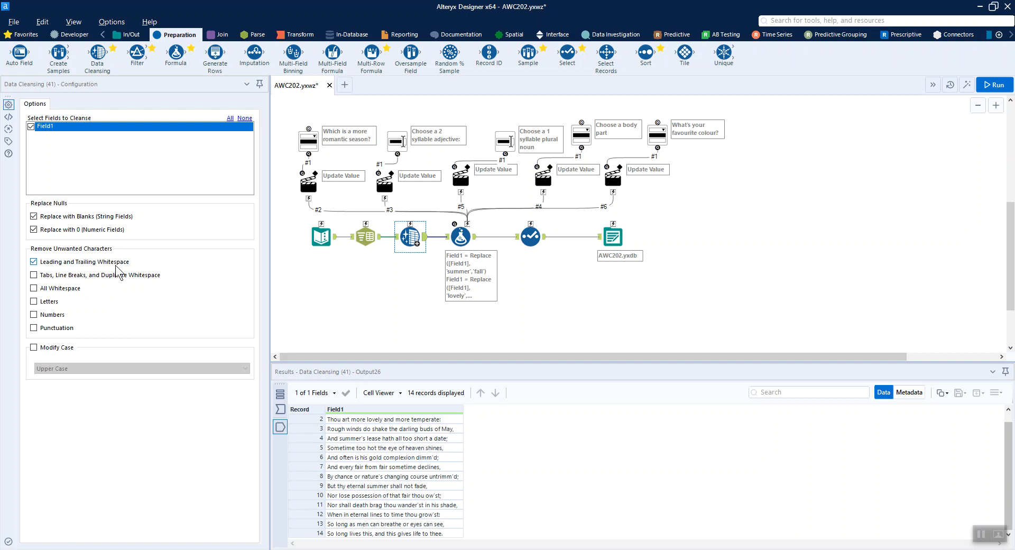
pyautogui.moveTo(390, 414)
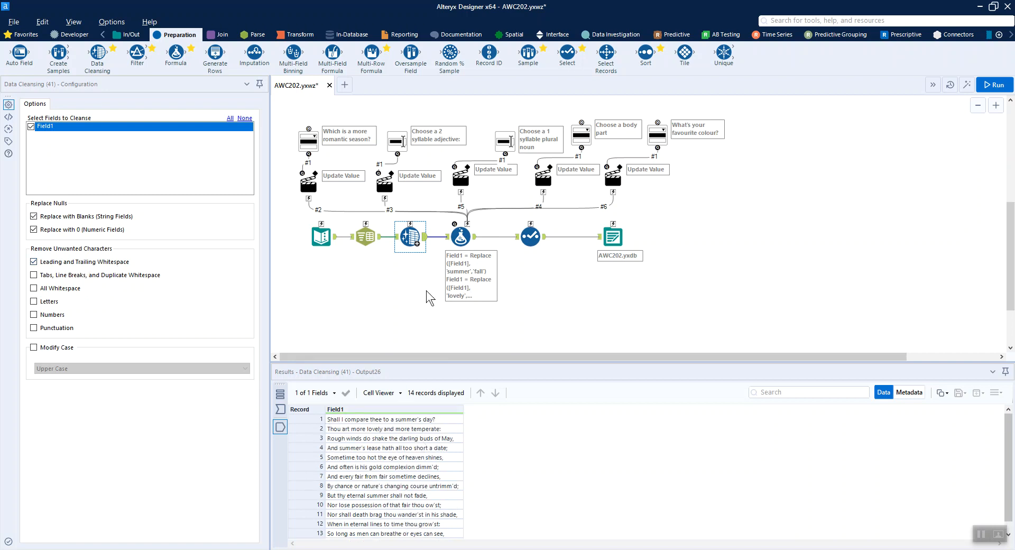
pyautogui.moveTo(430, 268)
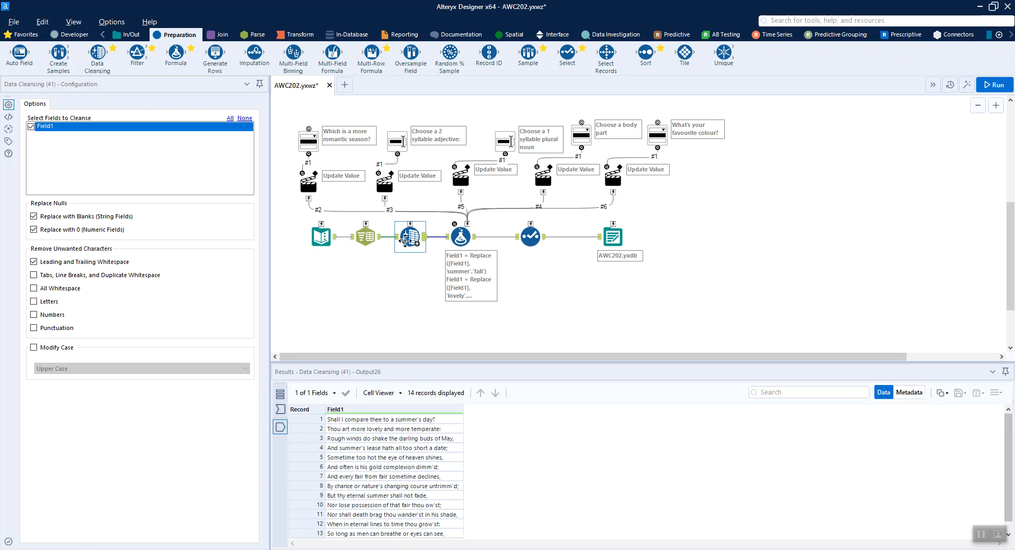
pyautogui.moveTo(408, 235)
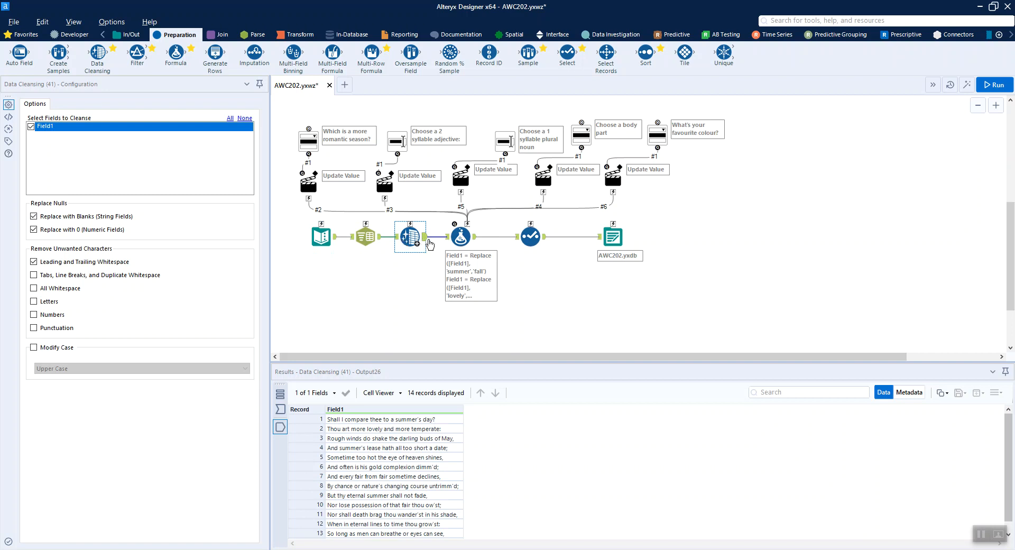
# Review the Formula's Replace expression swapping 'summer' for 'fall'.
pyautogui.click(460, 236)
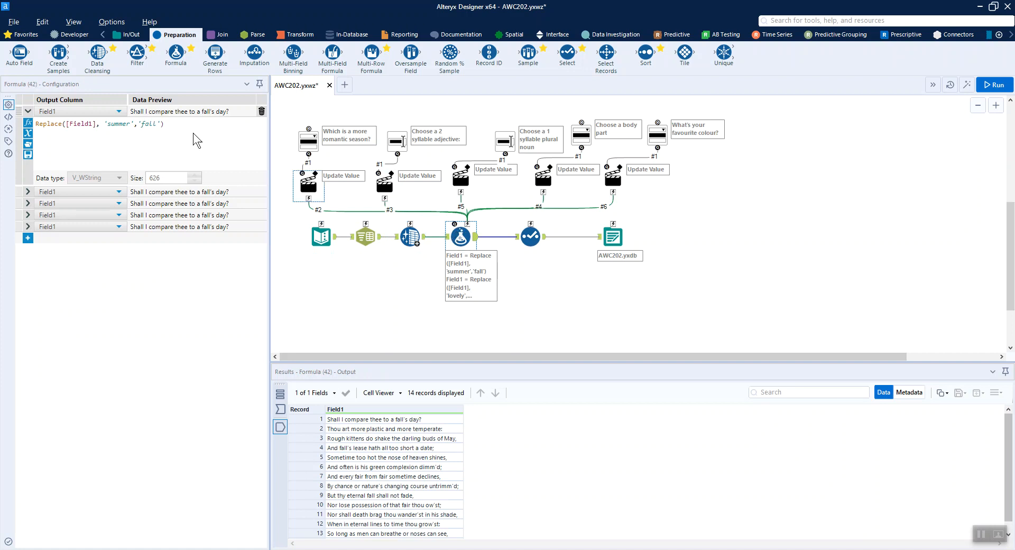
pyautogui.moveTo(257, 162)
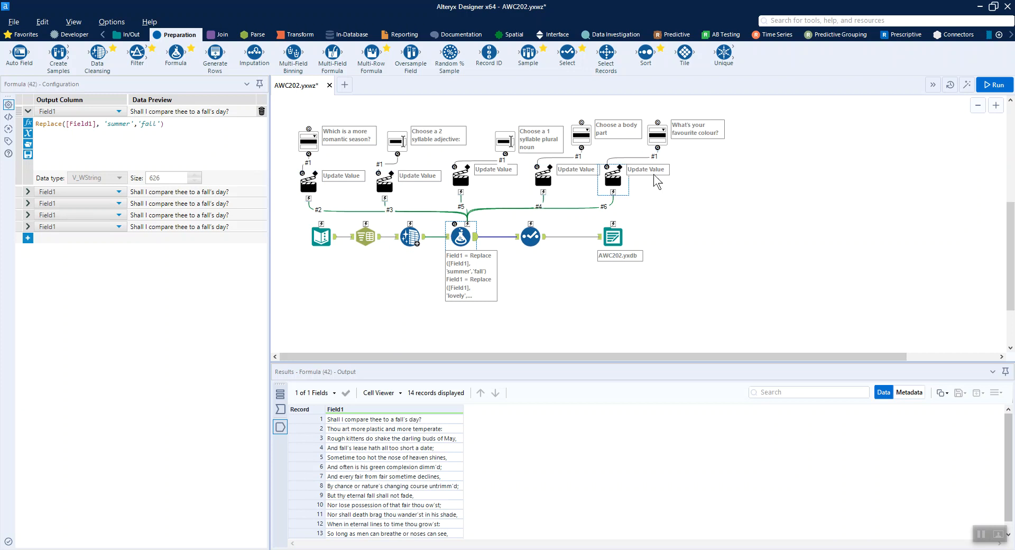
pyautogui.click(460, 235)
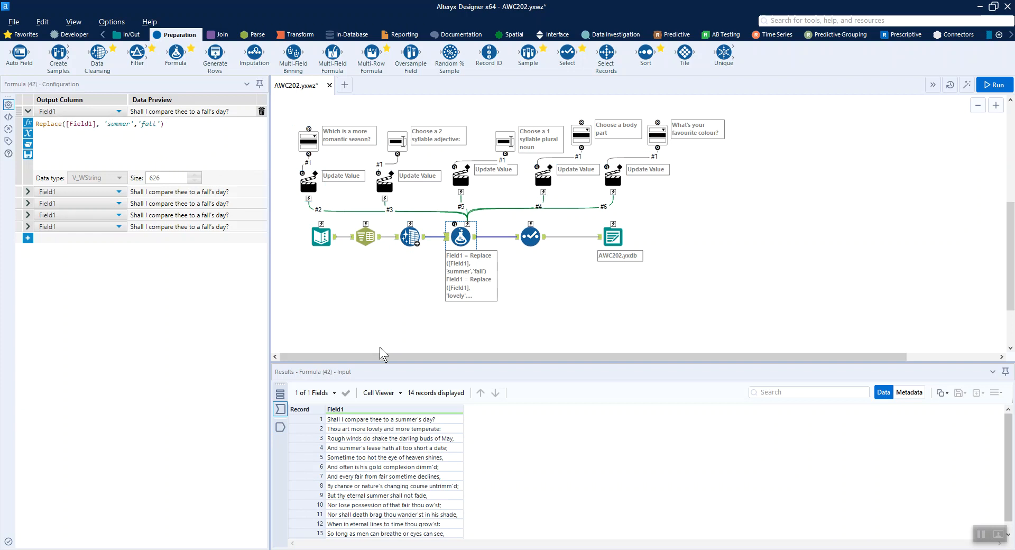
pyautogui.moveTo(170, 154)
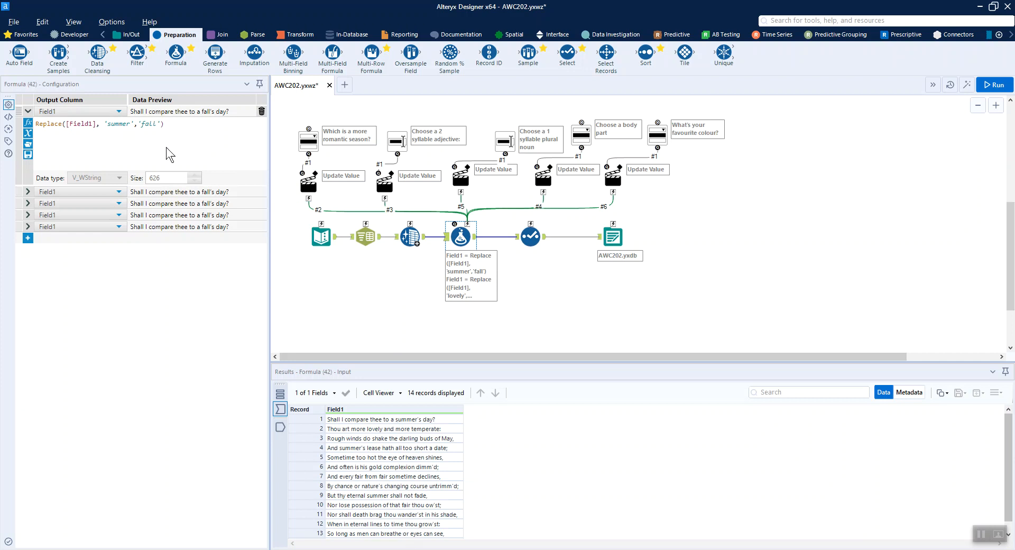
pyautogui.moveTo(813, 176)
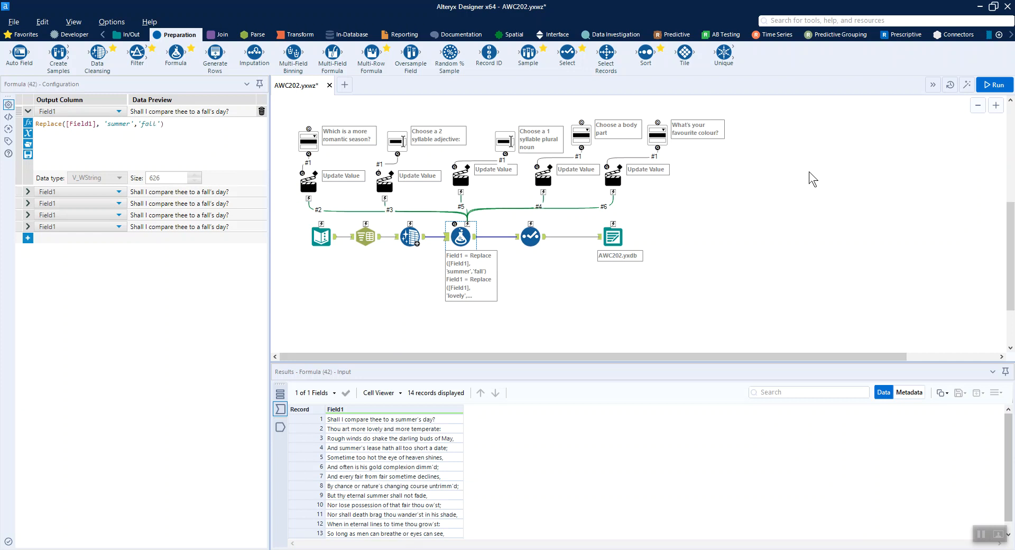
pyautogui.moveTo(409, 427)
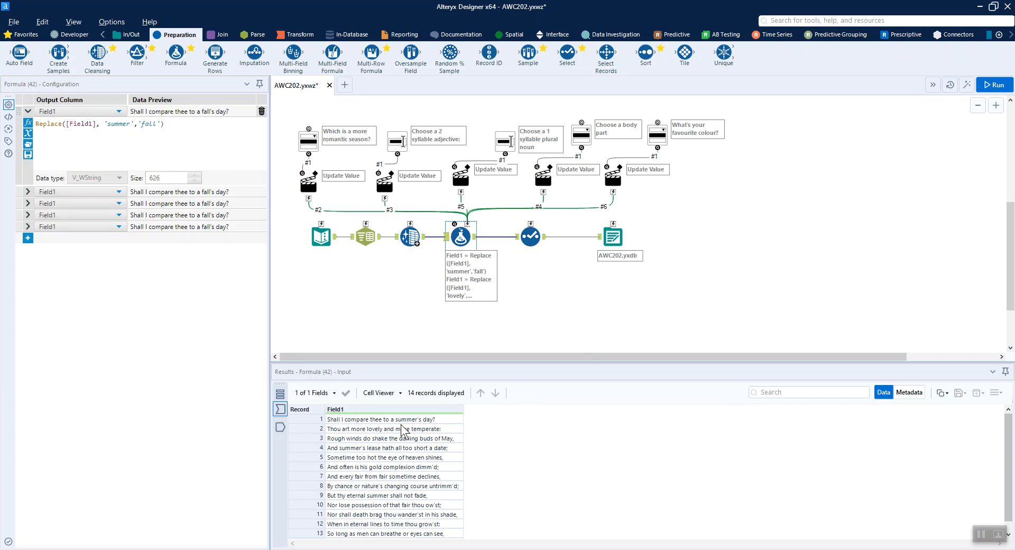
pyautogui.moveTo(401, 429)
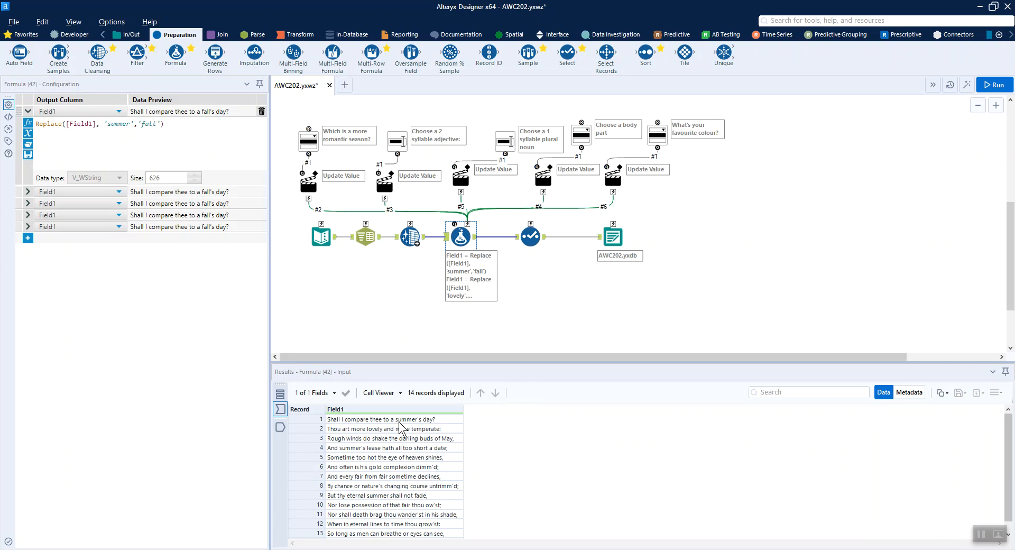
pyautogui.moveTo(398, 429)
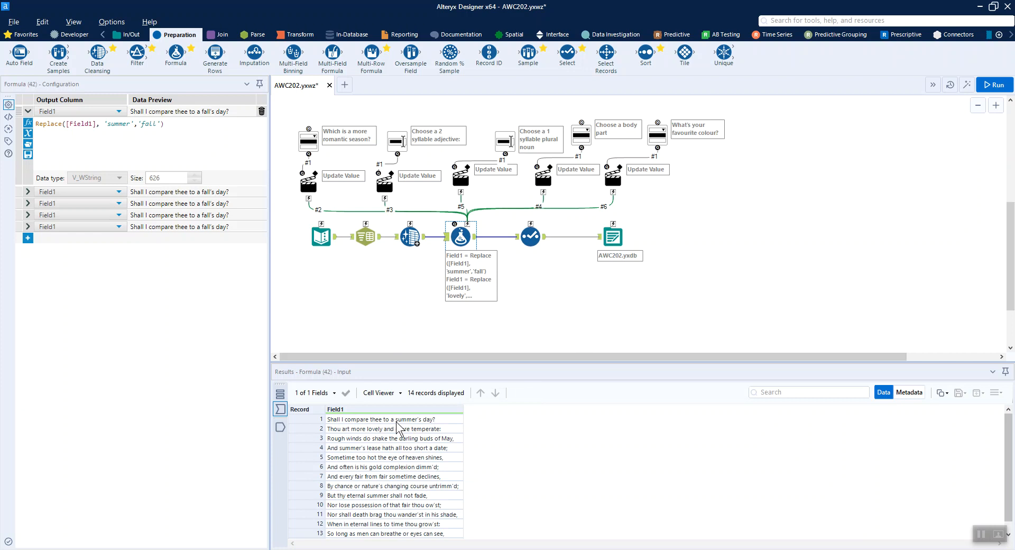
pyautogui.doubleClick(149, 124)
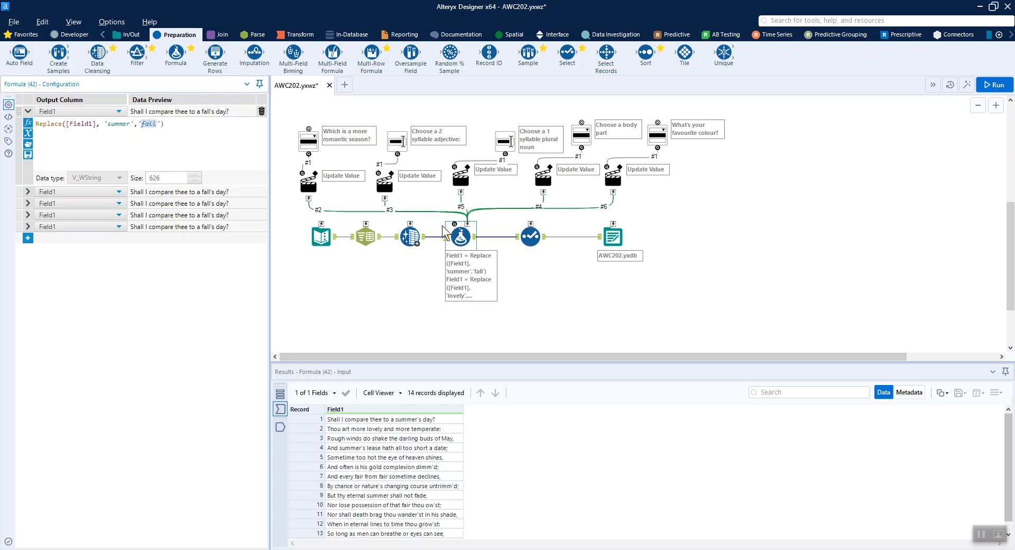
# Show the season Drop Down question (summer/winter) and its update Action settings.
pyautogui.click(308, 141)
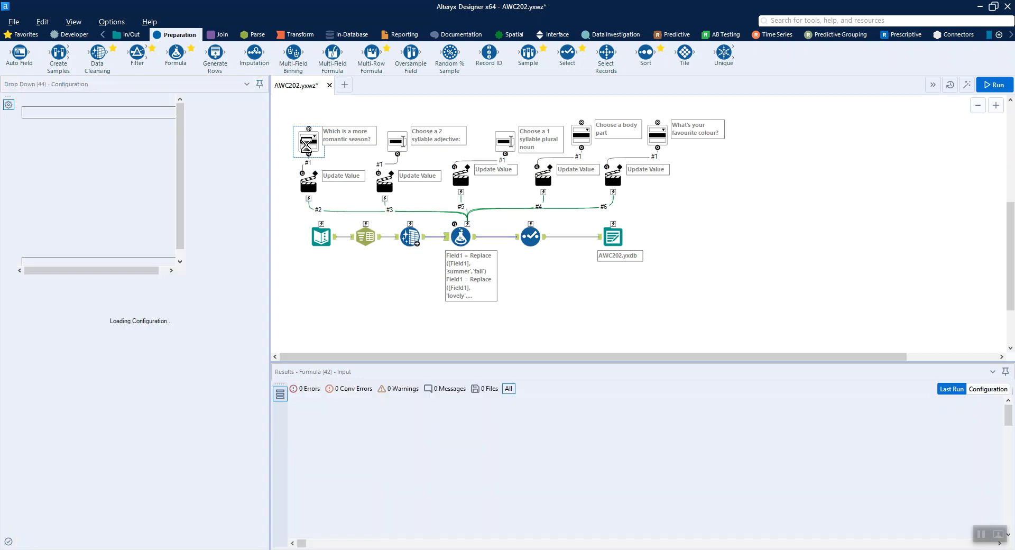
pyautogui.click(308, 141)
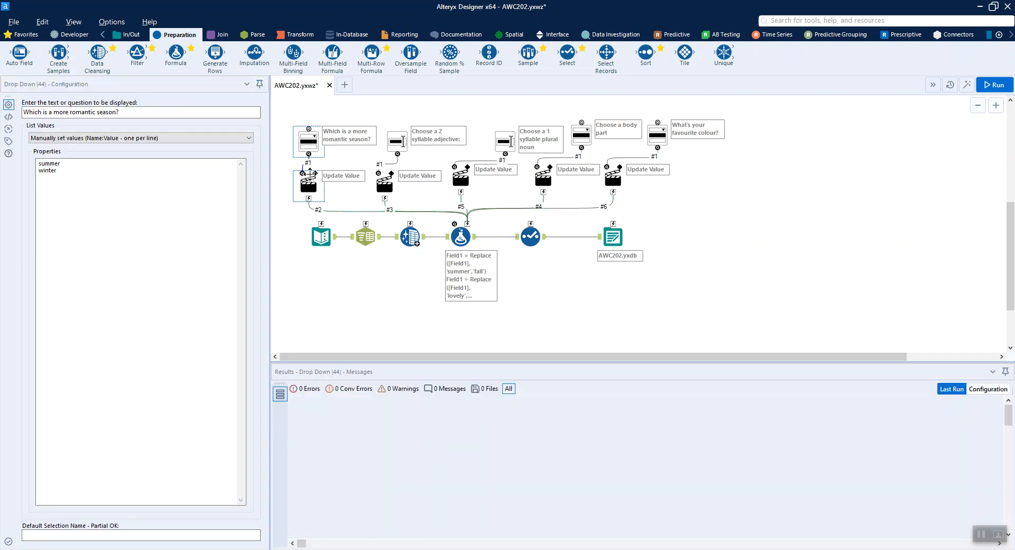
pyautogui.click(308, 185)
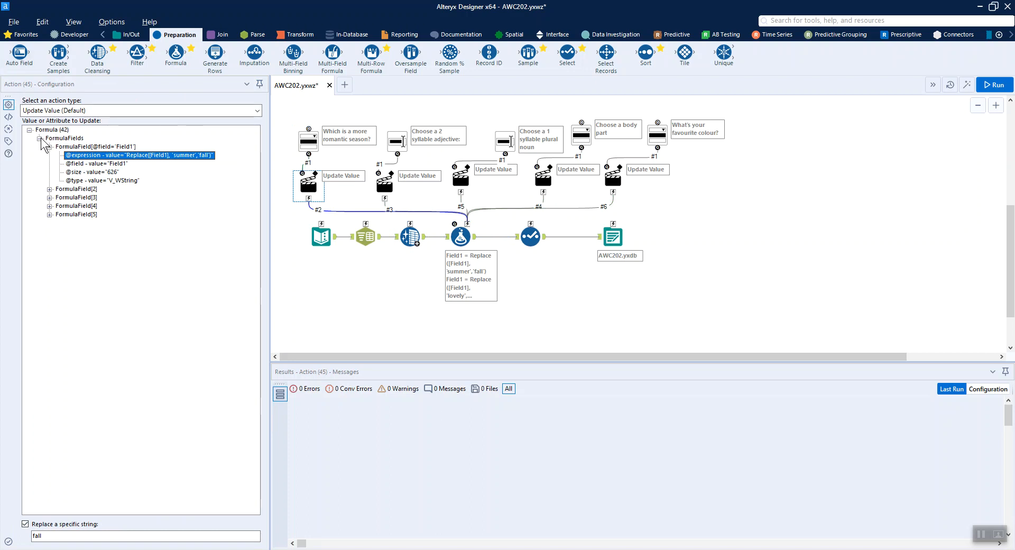
pyautogui.click(30, 130)
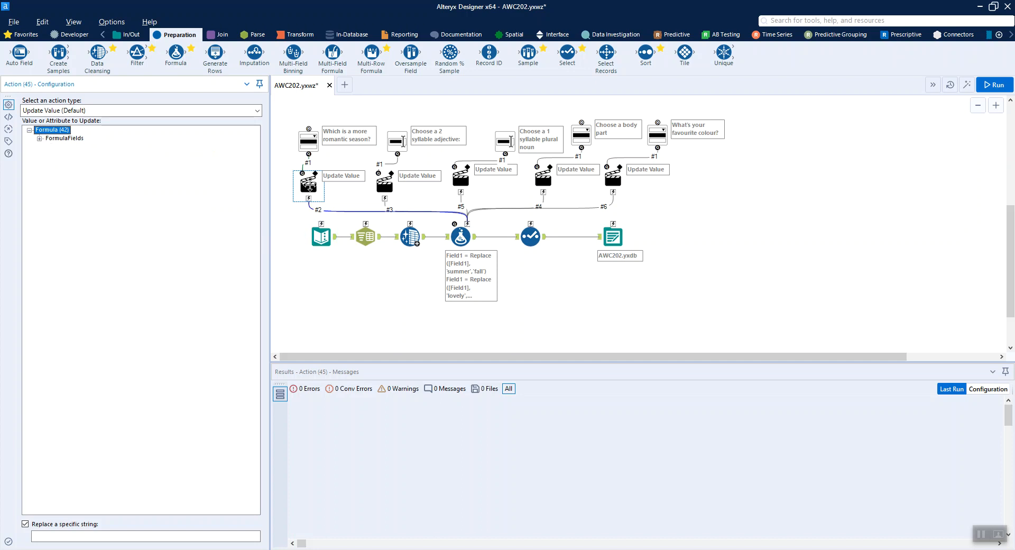
pyautogui.click(39, 138)
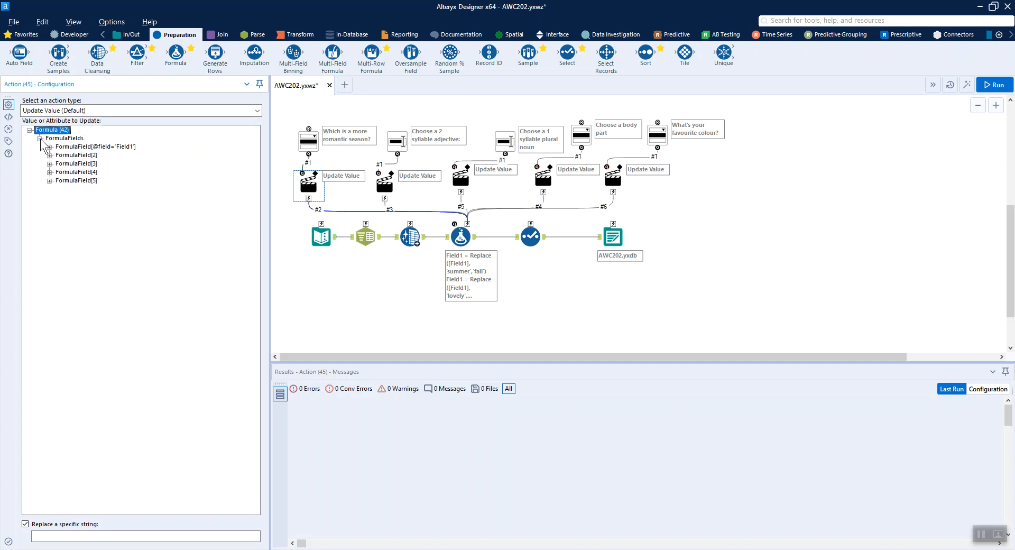
pyautogui.click(49, 146)
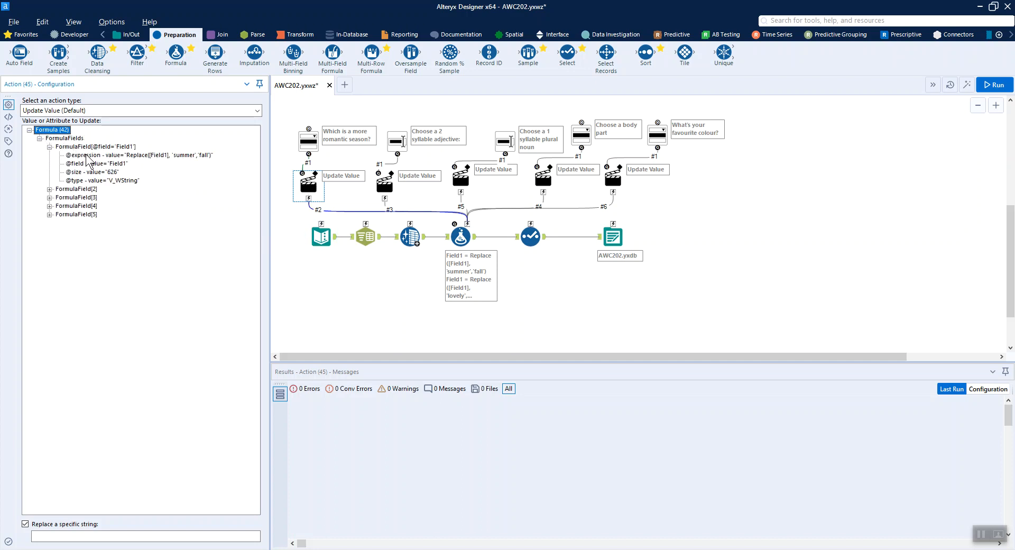
pyautogui.click(136, 155)
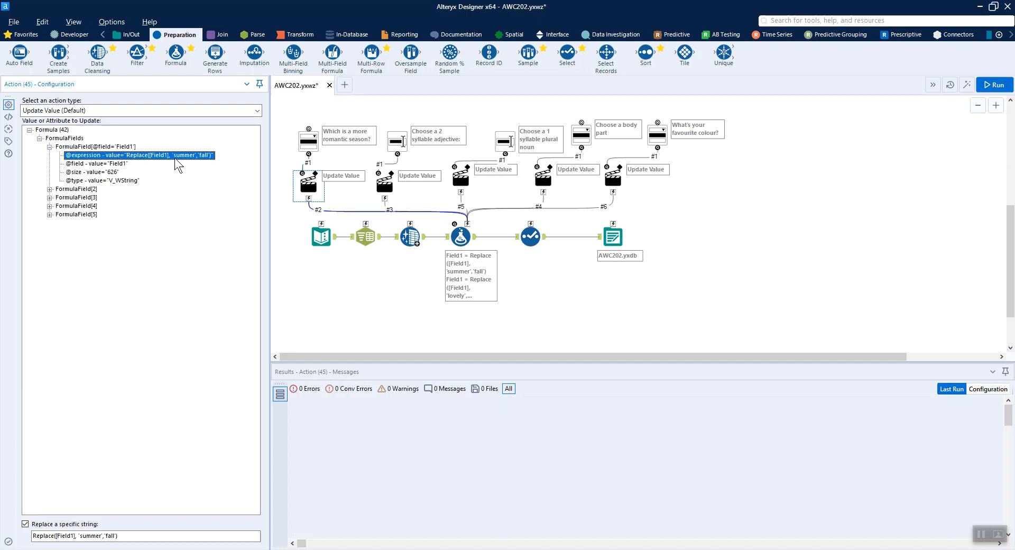
pyautogui.doubleClick(93, 535)
pyautogui.write('fall')
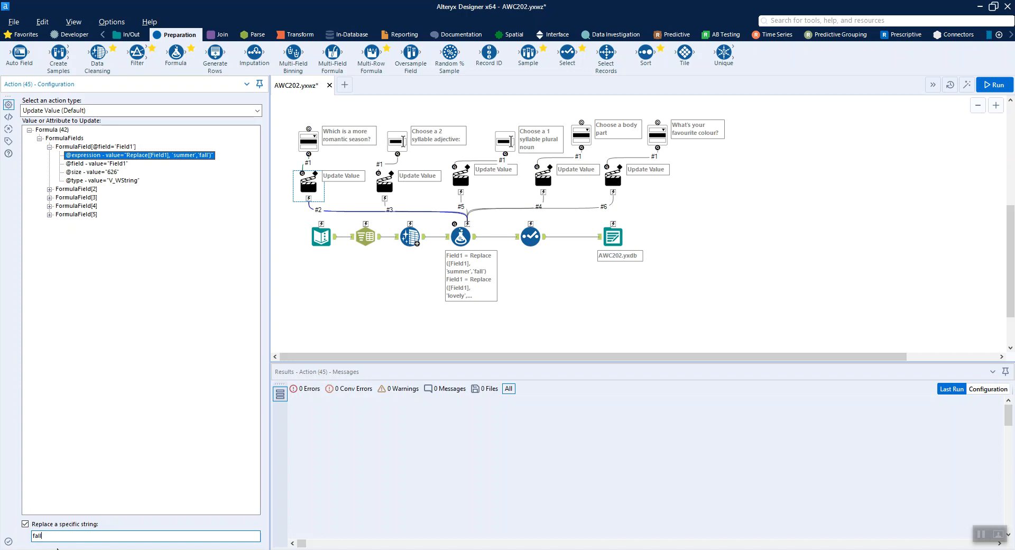
pyautogui.moveTo(314, 133)
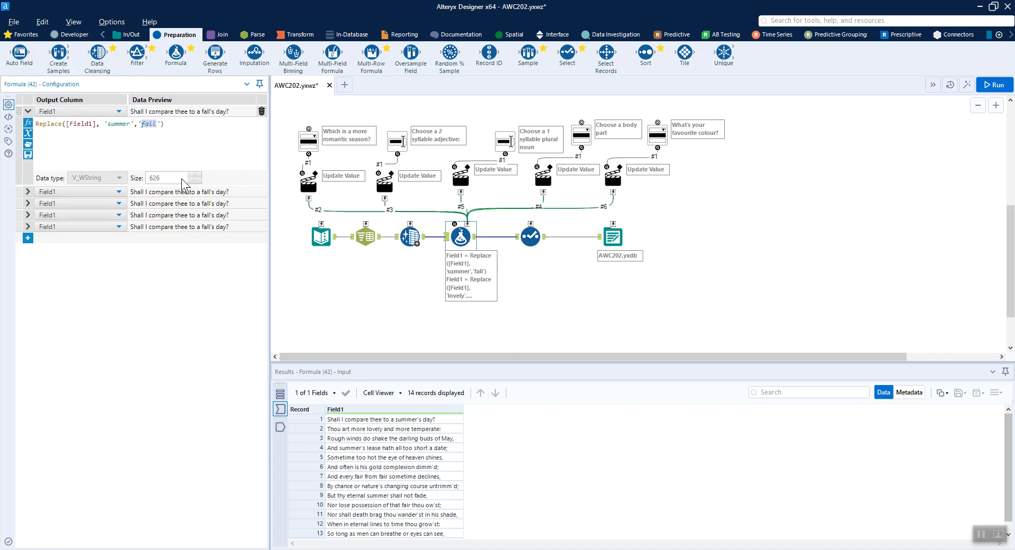
pyautogui.moveTo(219, 187)
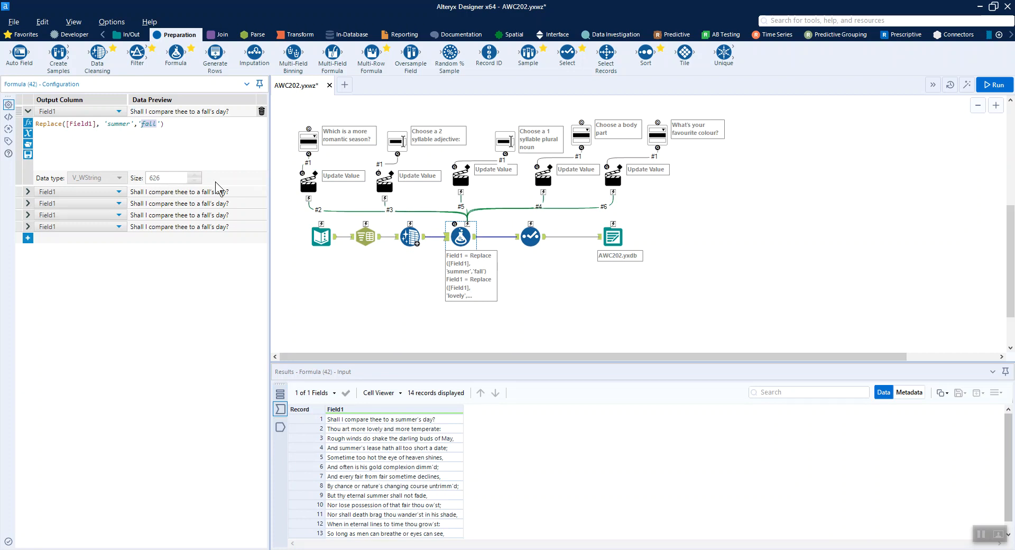
pyautogui.moveTo(461, 235)
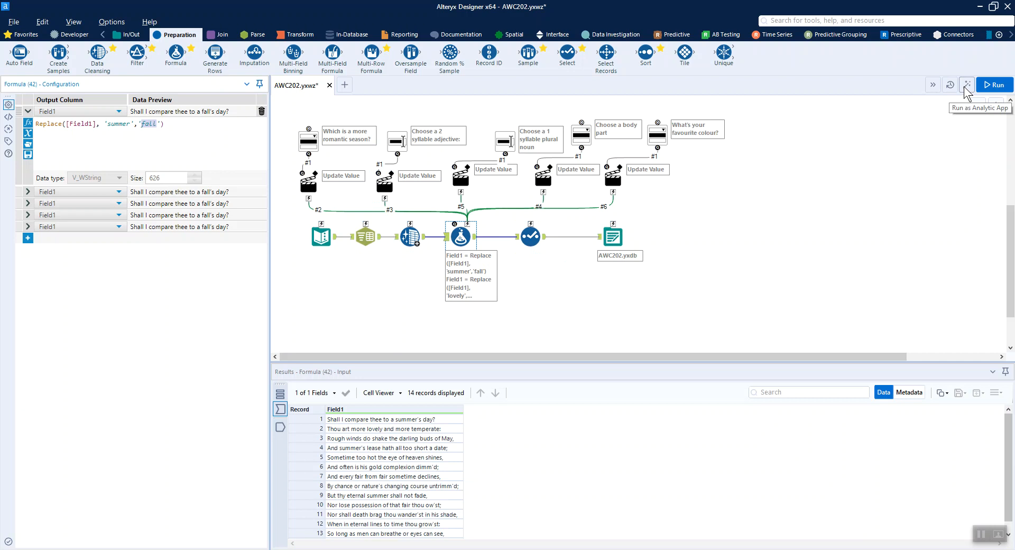
# Run the analytic app with winter as the season, view the yxdb output, and exit.
pyautogui.click(965, 84)
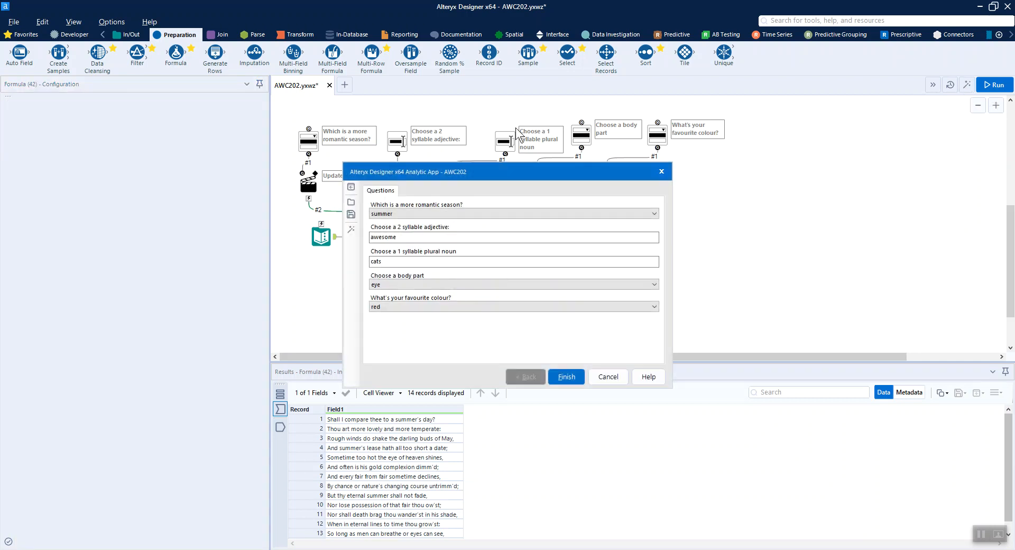
pyautogui.moveTo(878, 163)
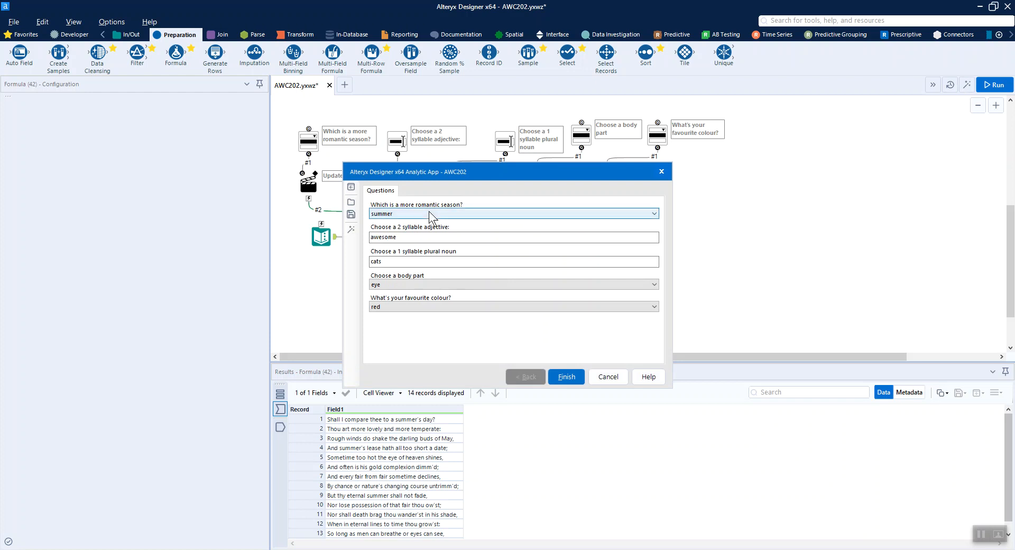
pyautogui.click(652, 213)
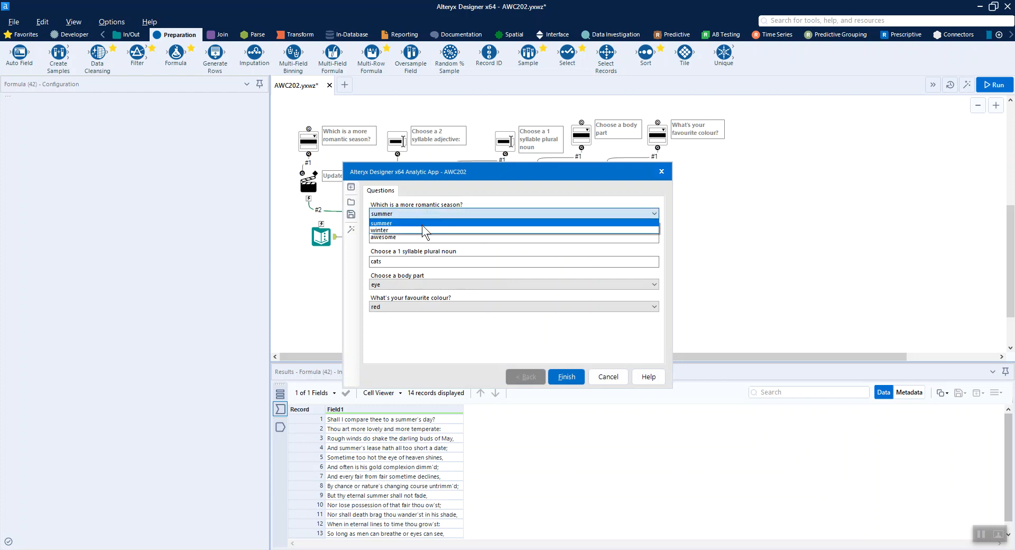
pyautogui.click(565, 377)
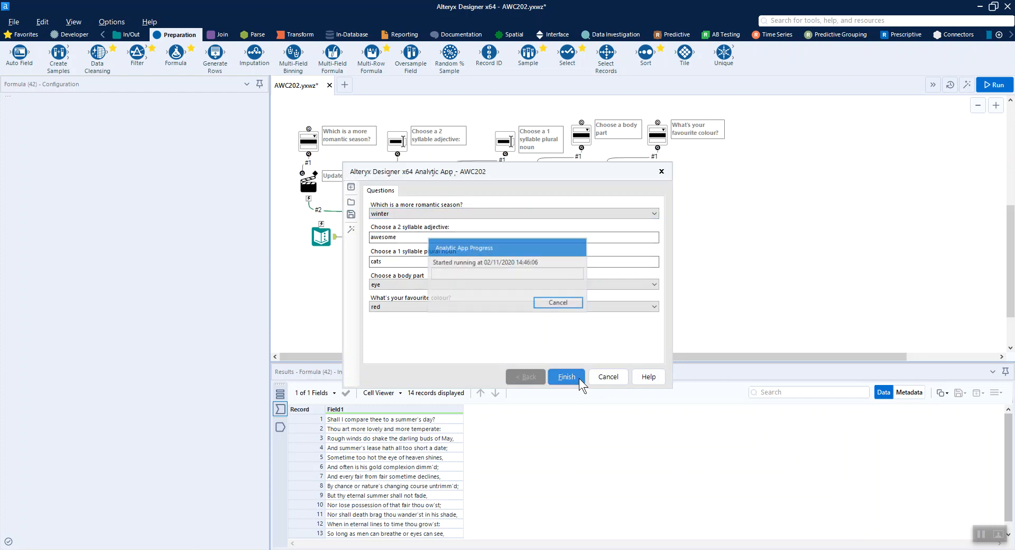
pyautogui.click(565, 376)
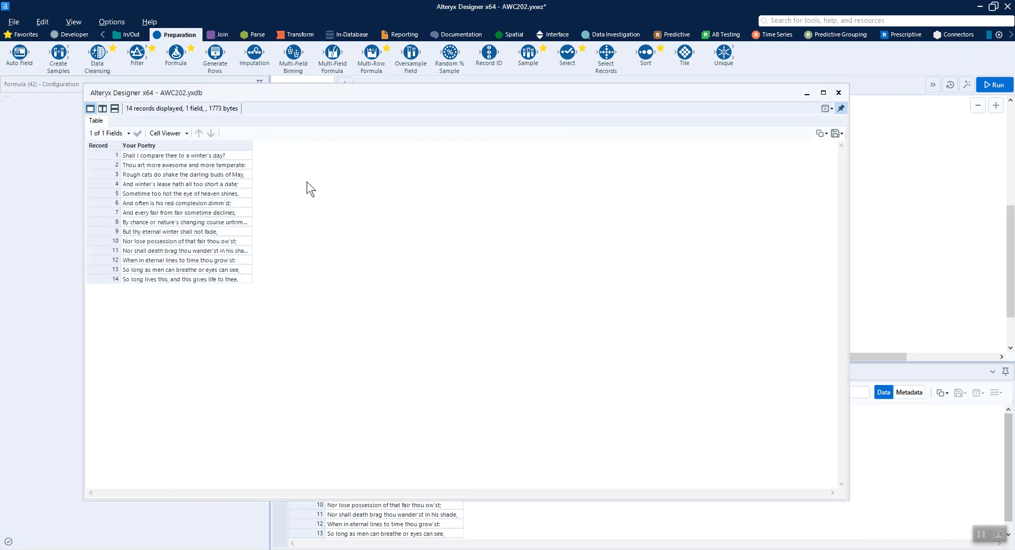
pyautogui.moveTo(197, 164)
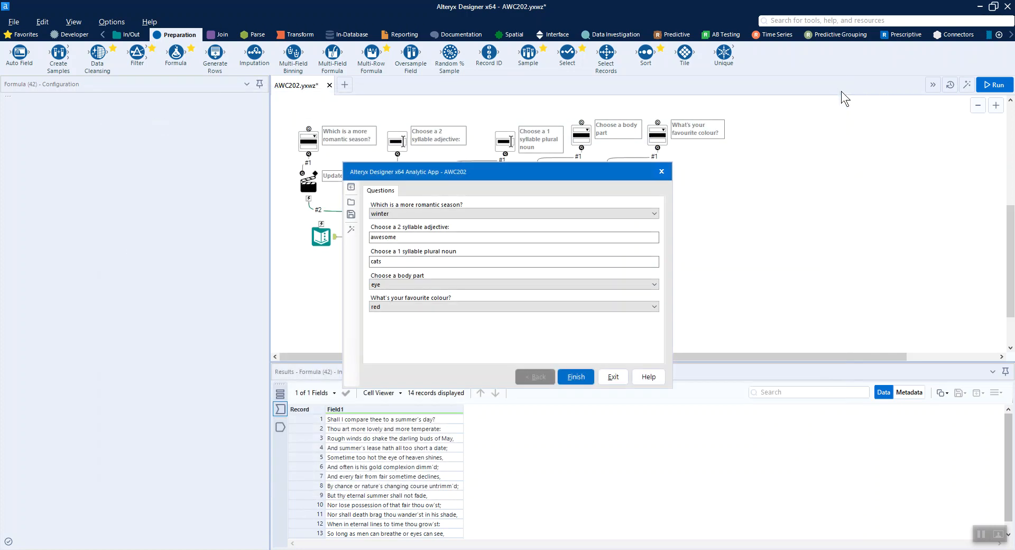
pyautogui.click(573, 376)
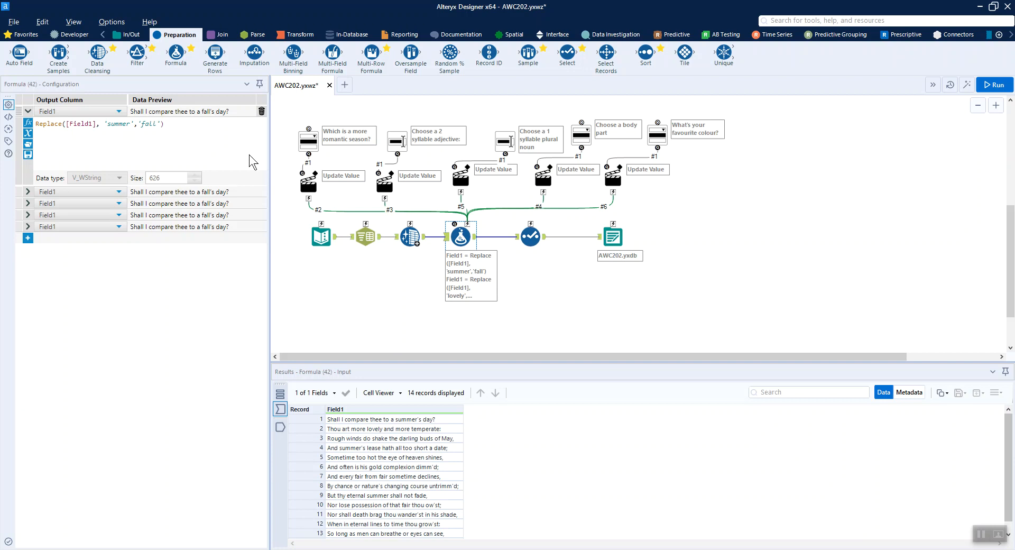
pyautogui.click(308, 139)
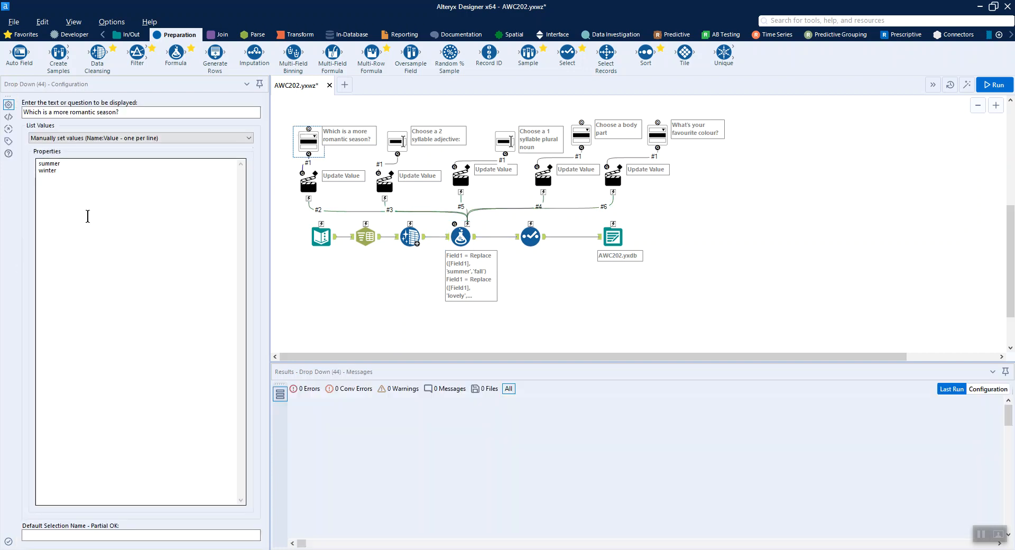
pyautogui.click(78, 179)
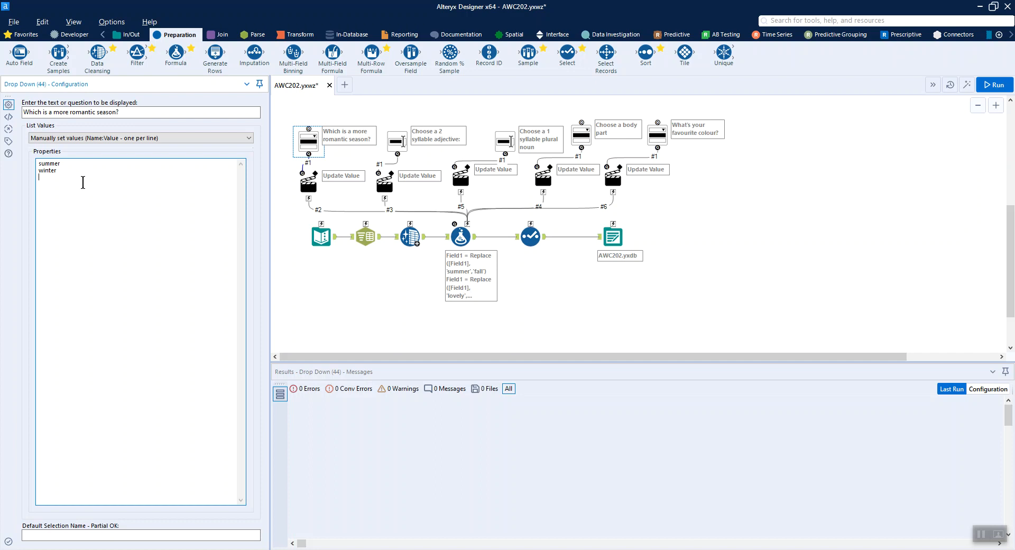
pyautogui.moveTo(377, 169)
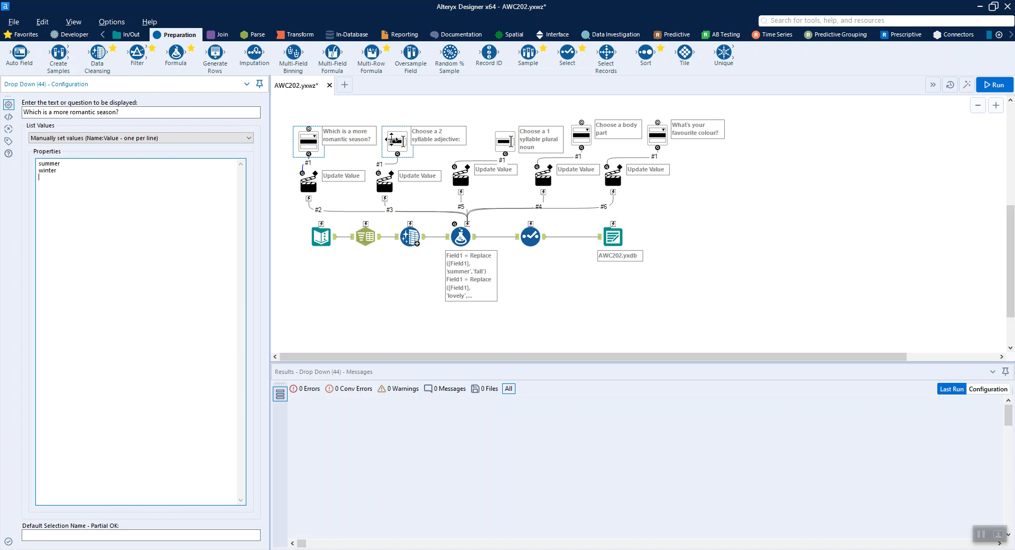
pyautogui.click(459, 235)
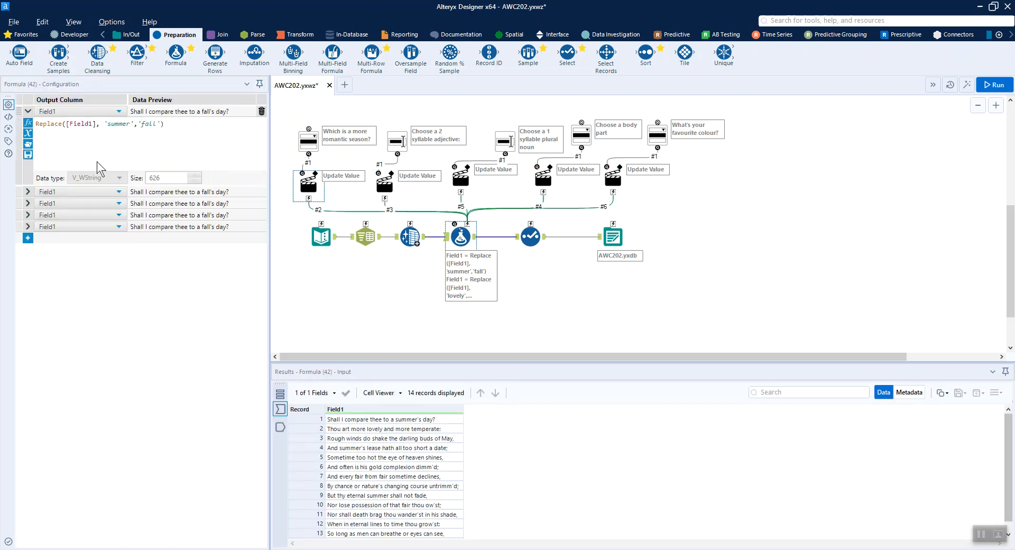
# Review the 'Lovely'→'plastic' Replace expression and show the adjective Text Box question (default 'awesome').
pyautogui.click(27, 191)
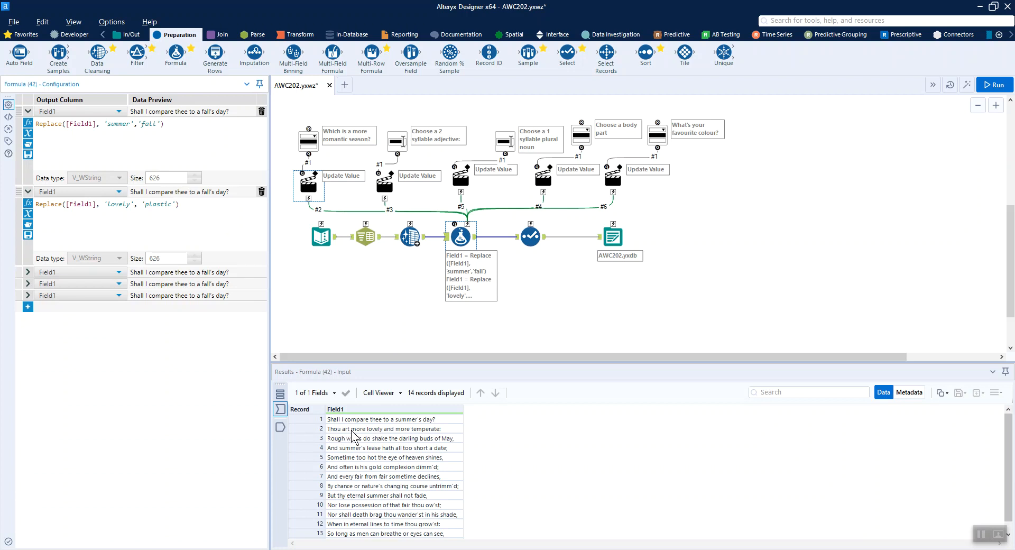
pyautogui.moveTo(371, 439)
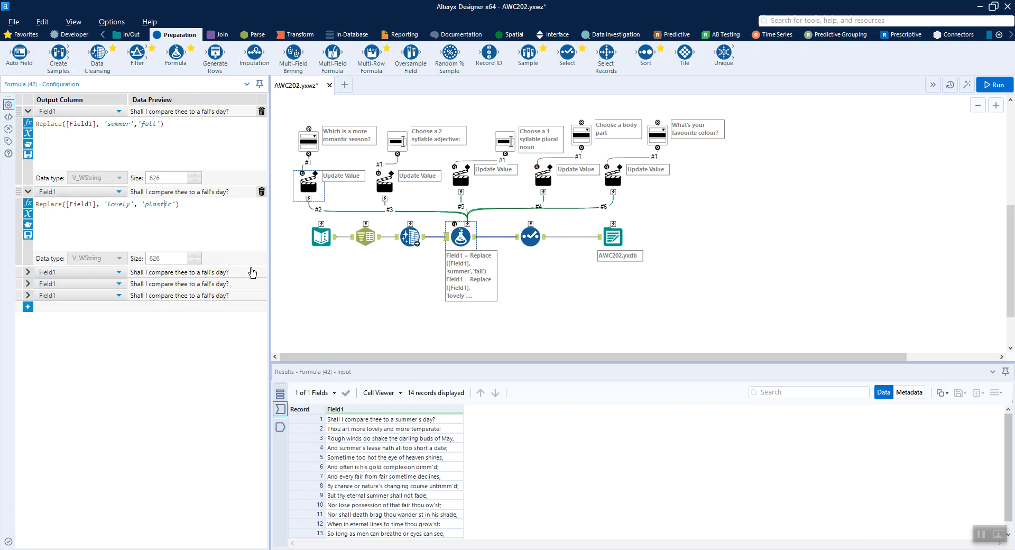
pyautogui.moveTo(253, 272)
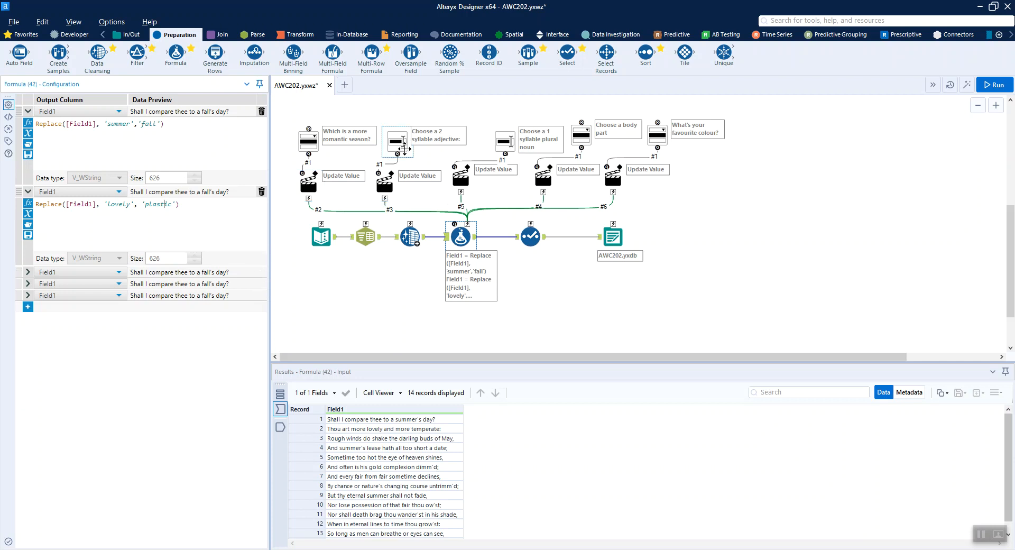
pyautogui.click(397, 141)
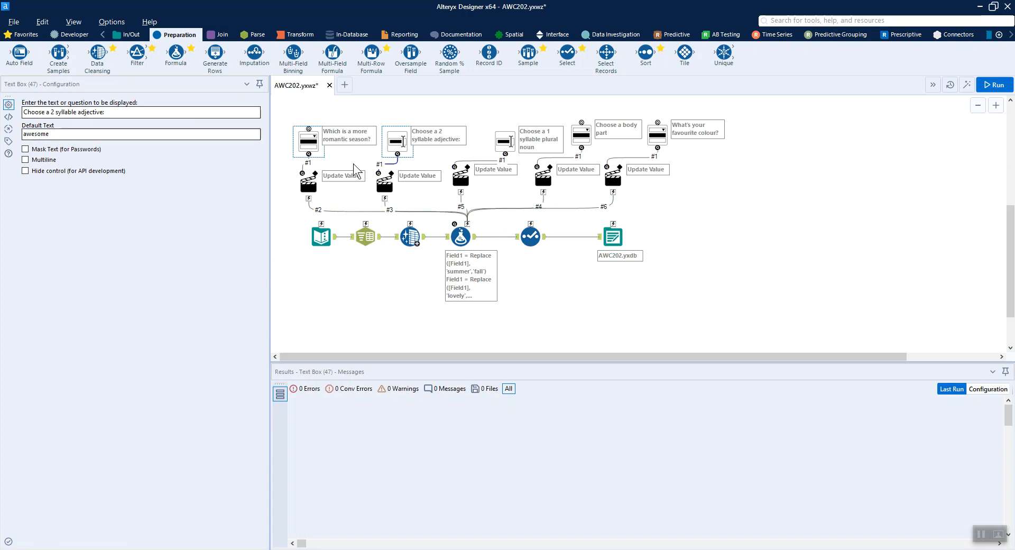
# Set the adjective question's Action to replace 'plastic' in the second formula expression.
pyautogui.click(383, 180)
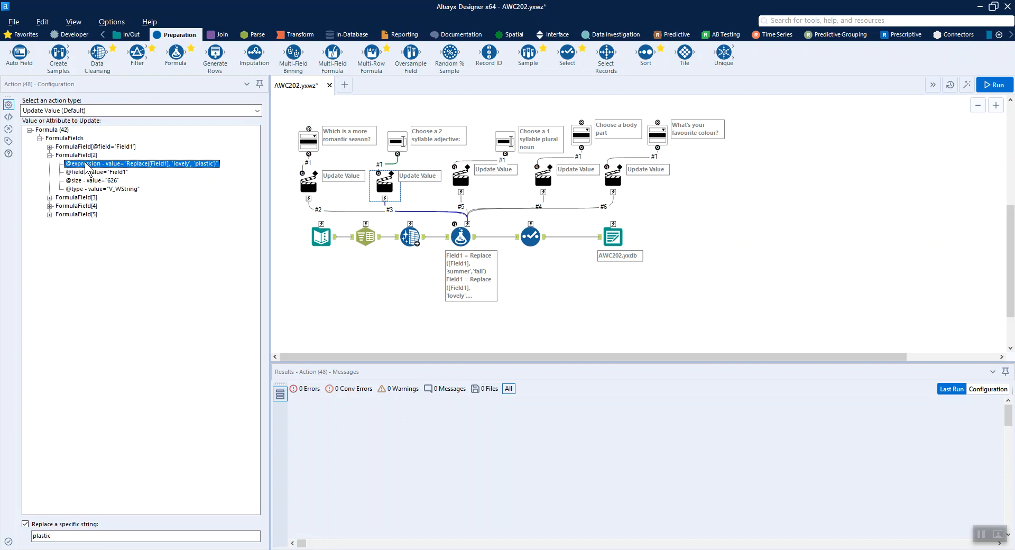
pyautogui.moveTo(222, 167)
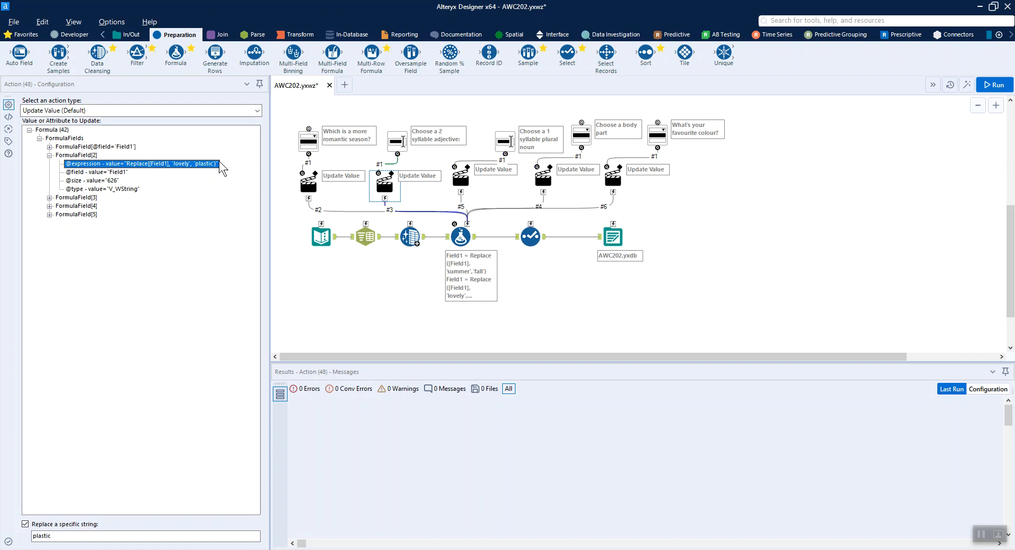
pyautogui.moveTo(40, 547)
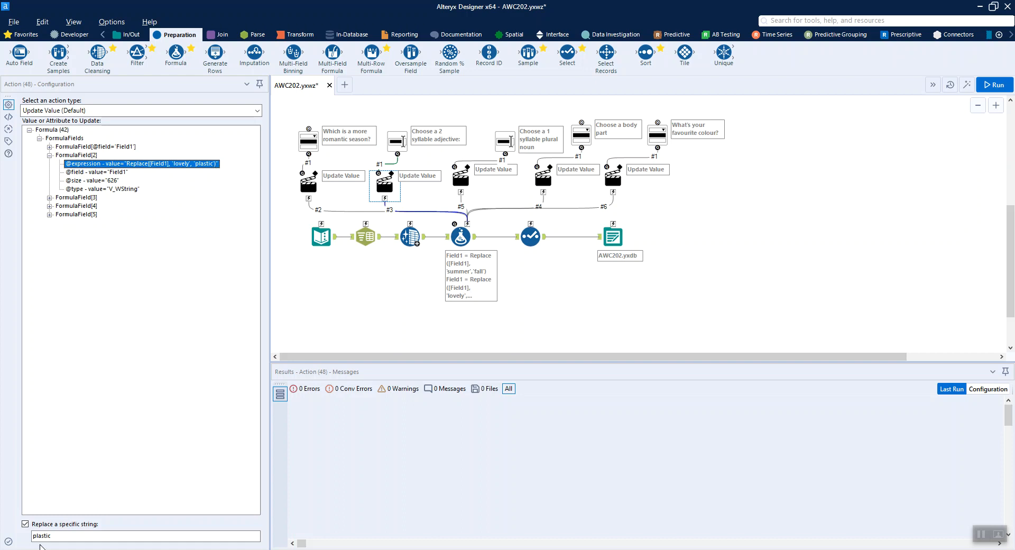
pyautogui.click(144, 535)
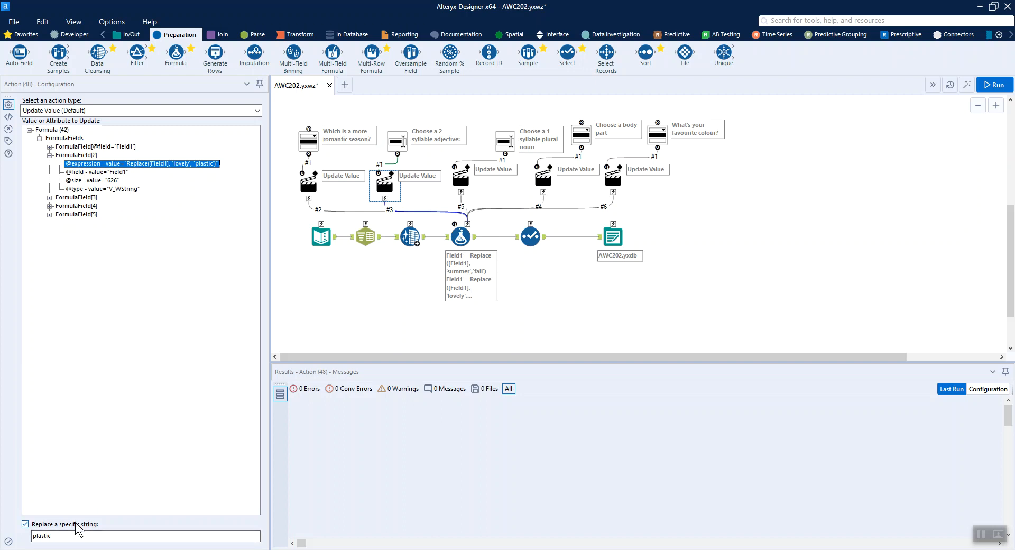
pyautogui.moveTo(395, 141)
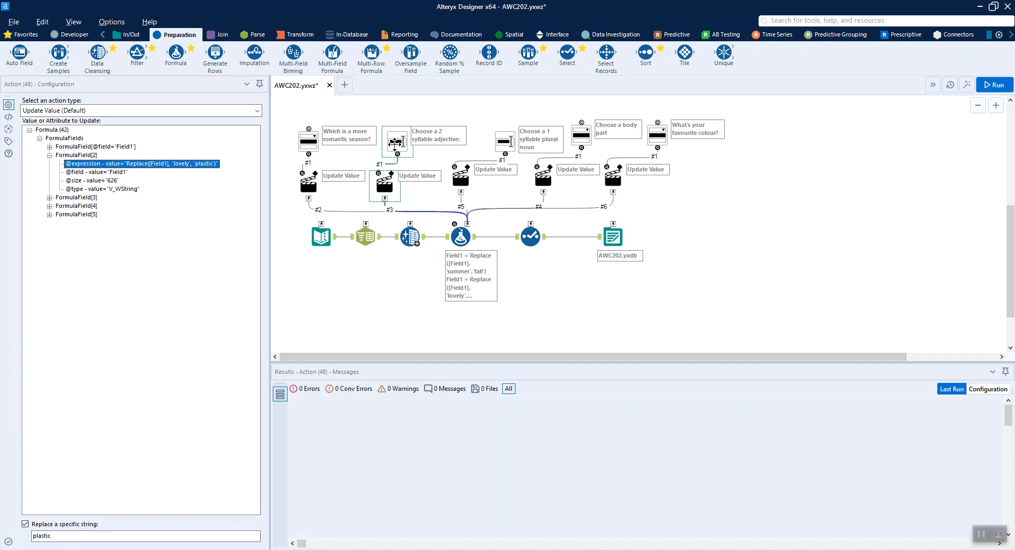
pyautogui.click(396, 140)
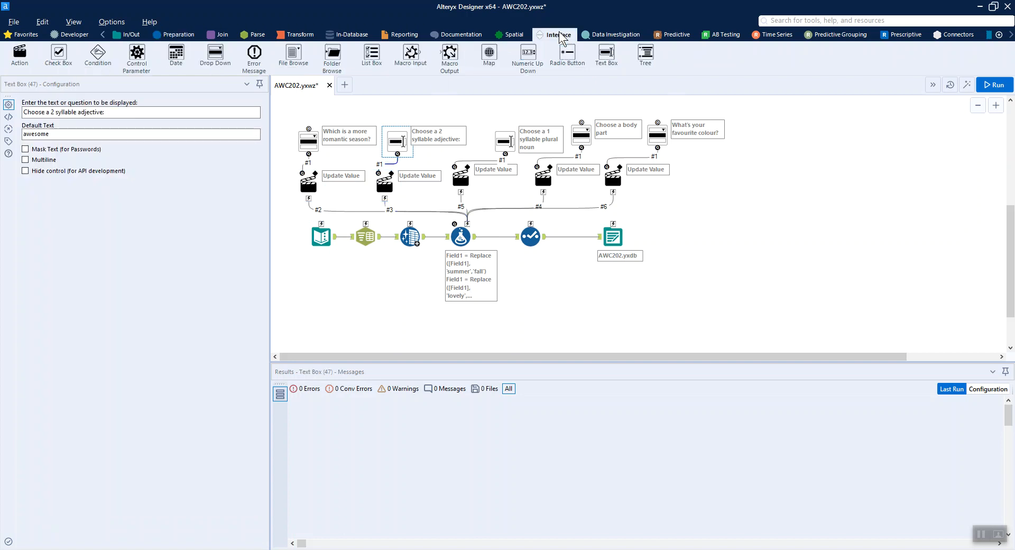
pyautogui.moveTo(604, 53)
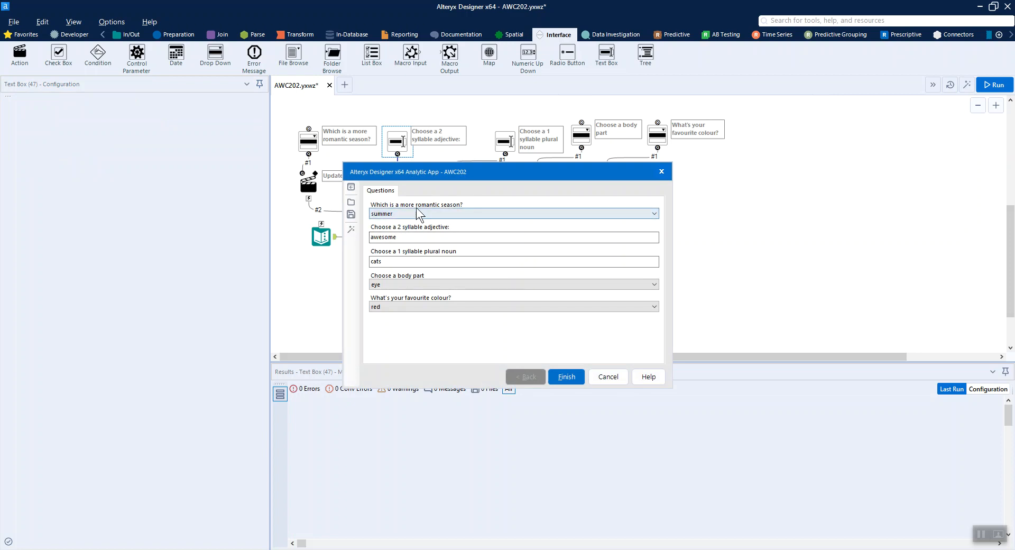
pyautogui.click(654, 213)
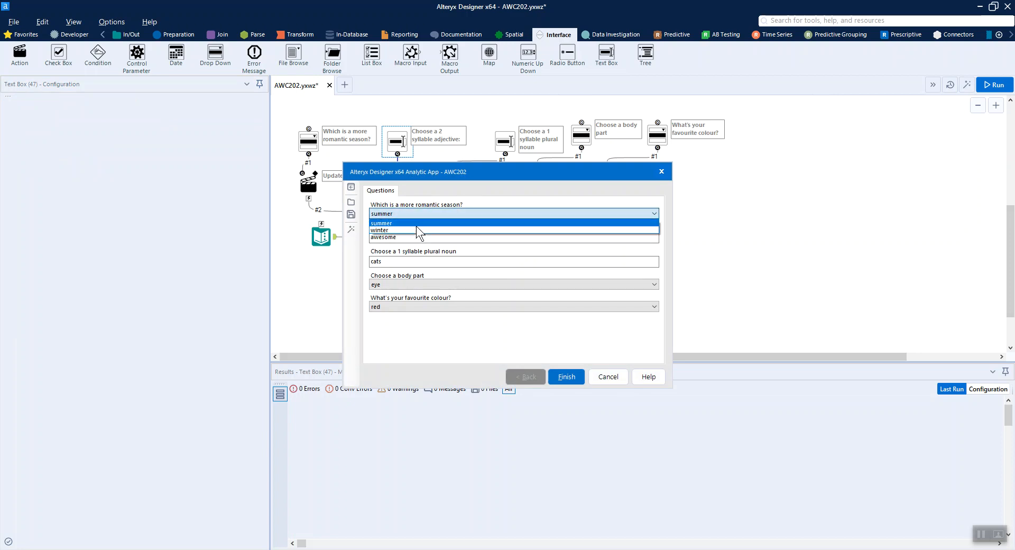
pyautogui.click(381, 223)
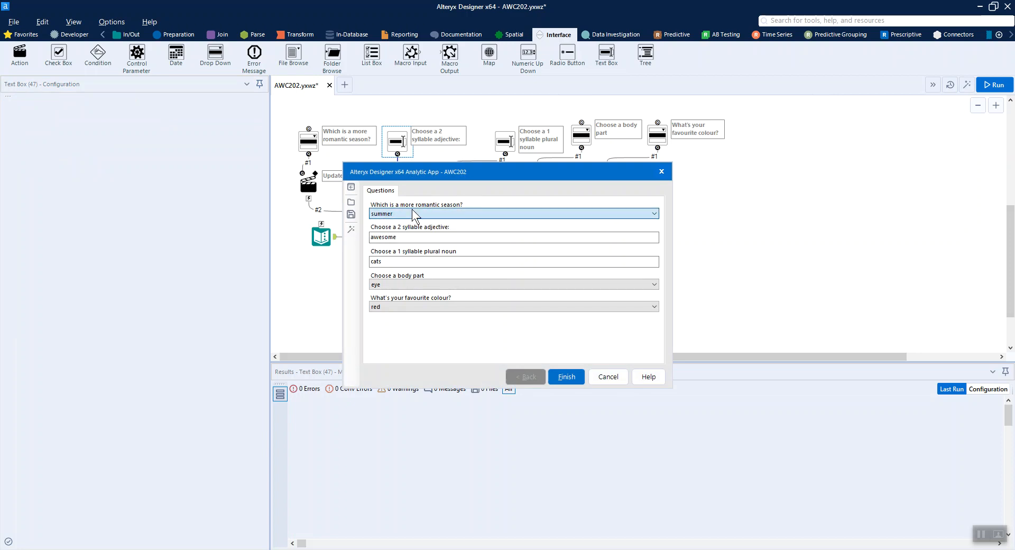
pyautogui.tripleClick(513, 236)
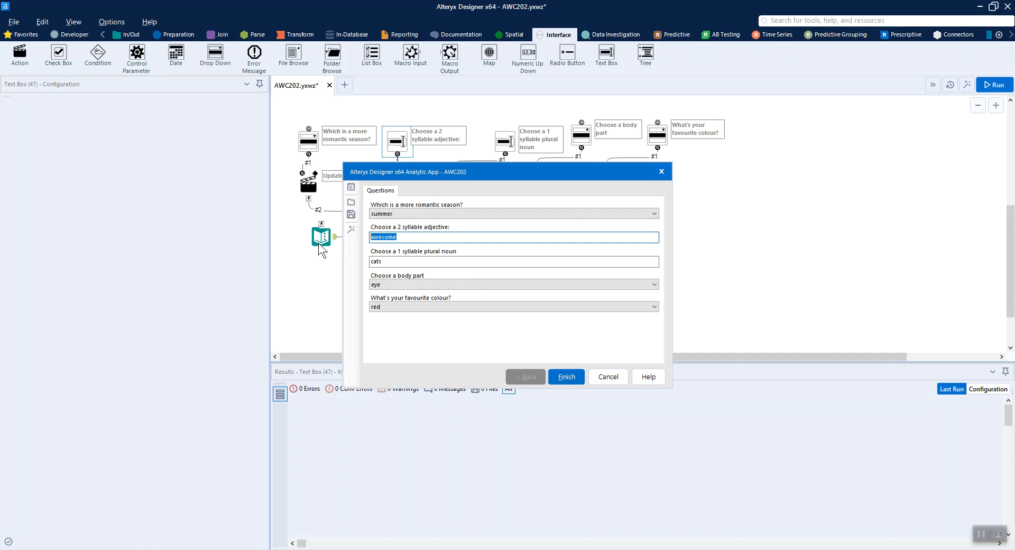
pyautogui.write('dmsfnjnfjnsf')
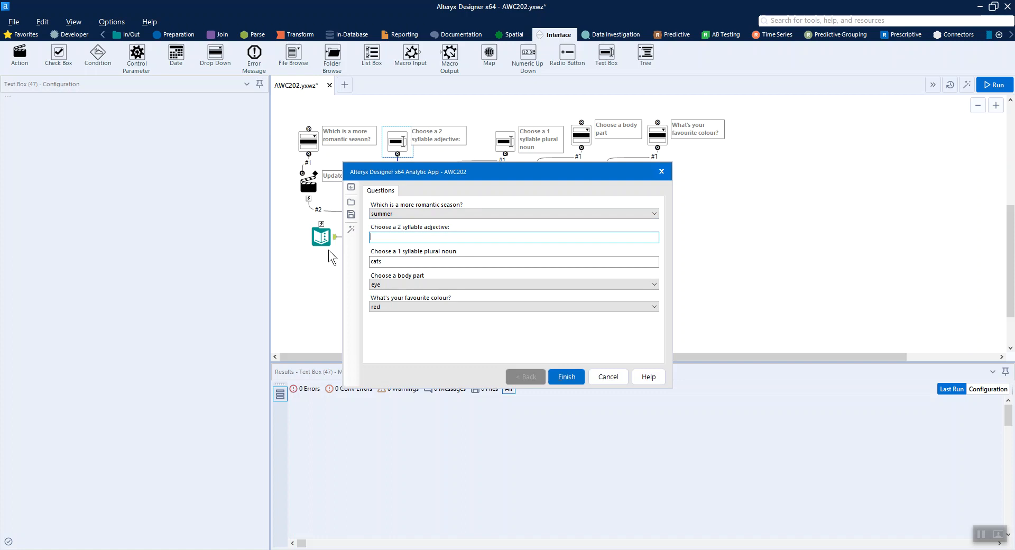
pyautogui.moveTo(636, 213)
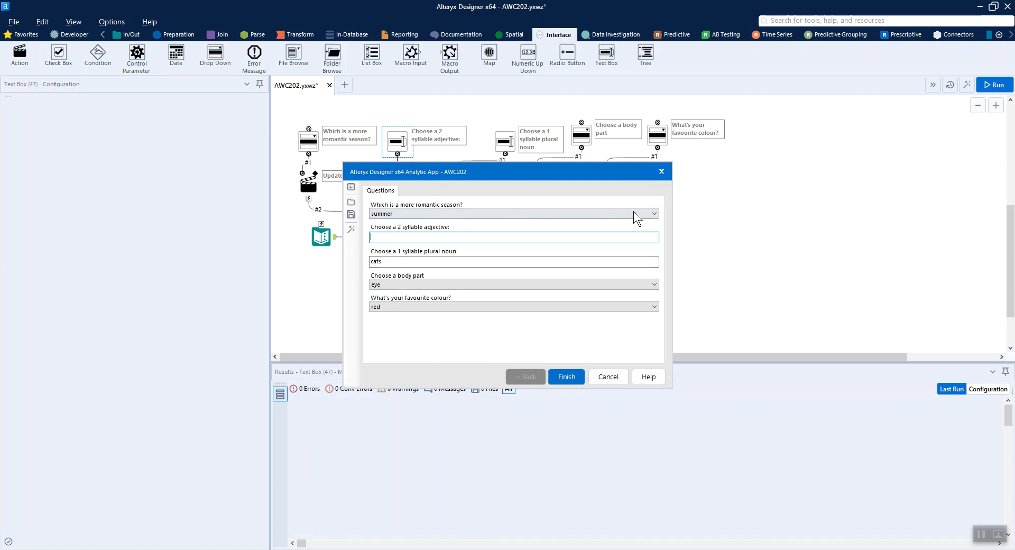
pyautogui.moveTo(660, 162)
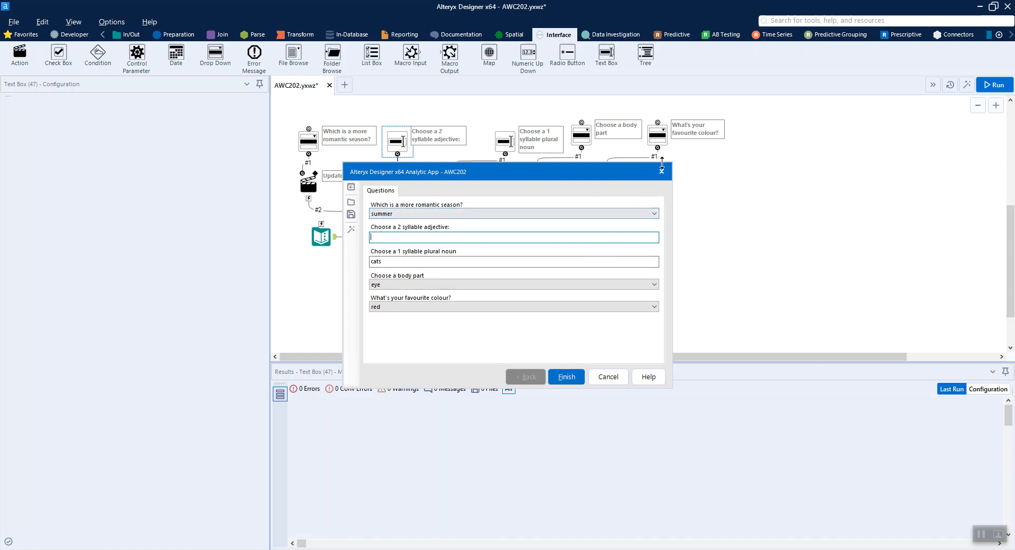
pyautogui.moveTo(661, 173)
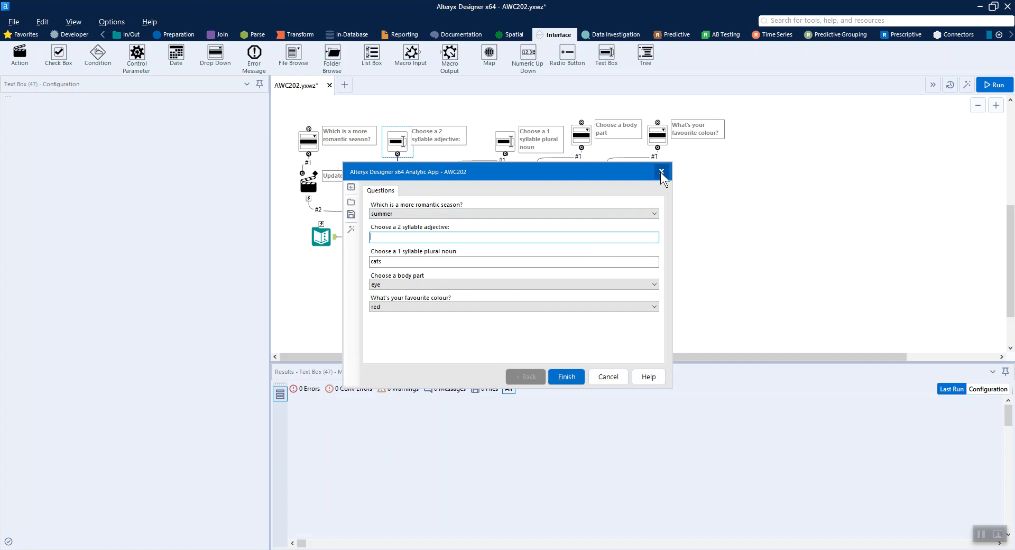
pyautogui.click(660, 172)
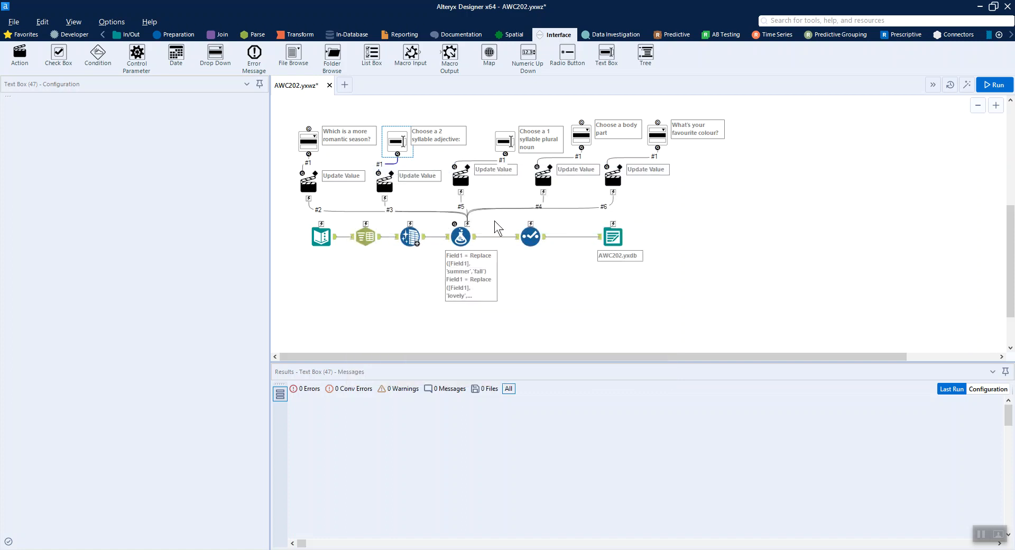
# Inspect the Select tool renaming Field1 to 'Your Poetry' and preview the 14 records reaching the output.
pyautogui.click(530, 235)
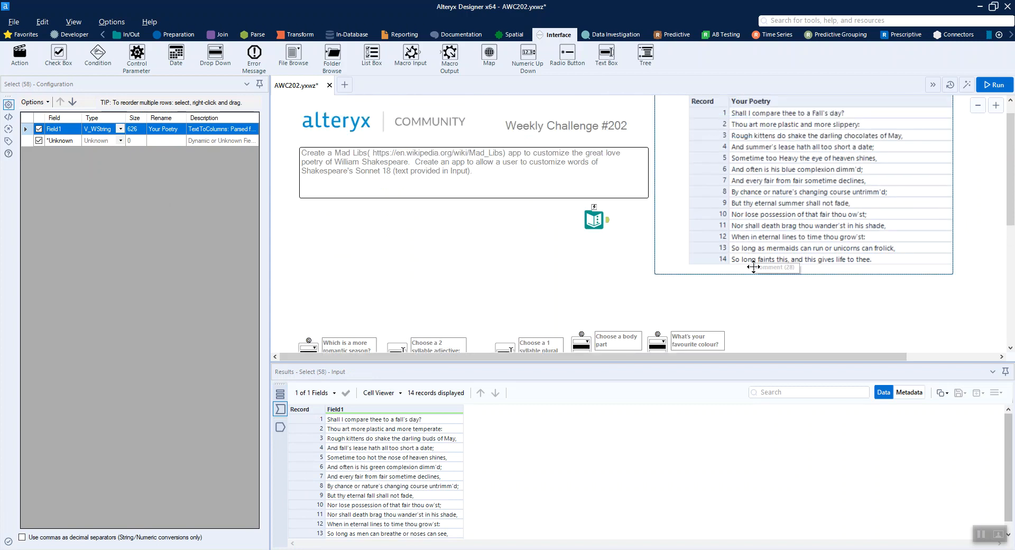
pyautogui.moveTo(780, 161)
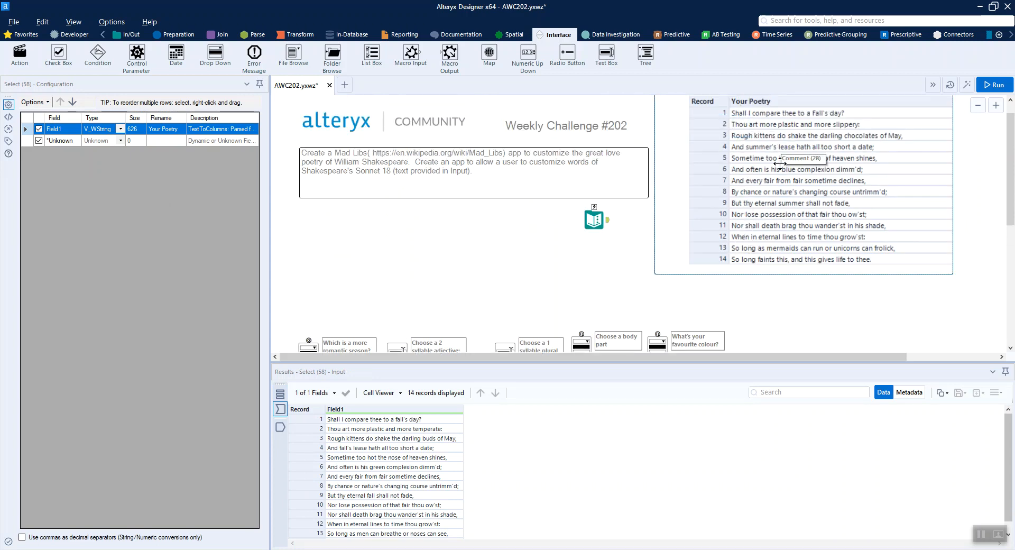
pyautogui.scroll(-3)
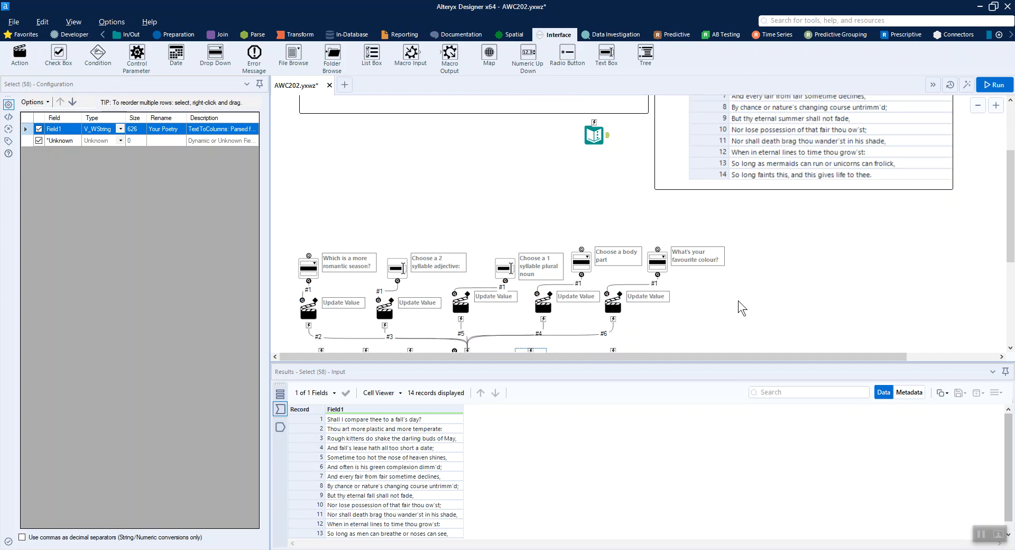
pyautogui.scroll(-3)
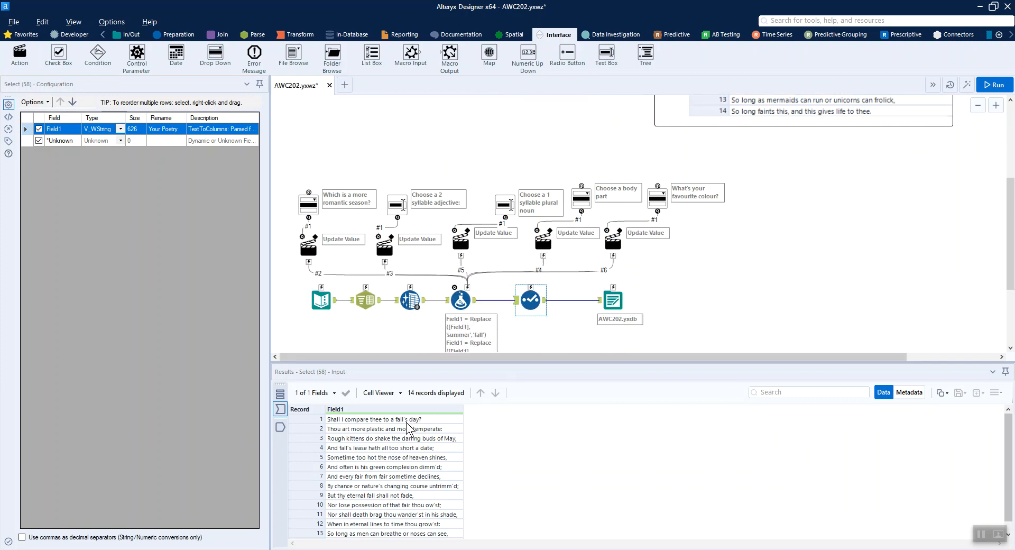
pyautogui.moveTo(410, 424)
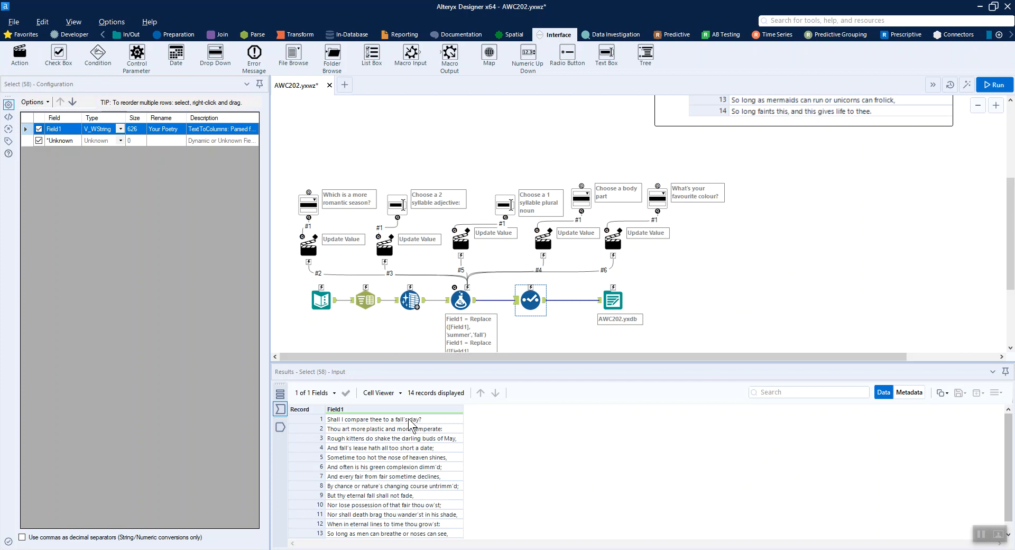
pyautogui.click(612, 299)
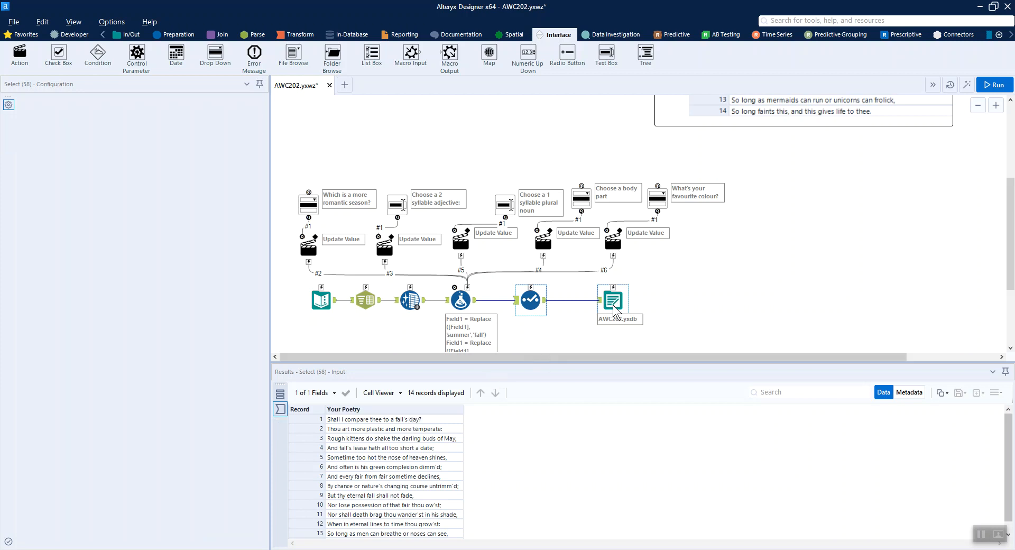
# Show the Output Data settings writing to AWC202.yxdb in Alteryx Database format.
pyautogui.click(612, 299)
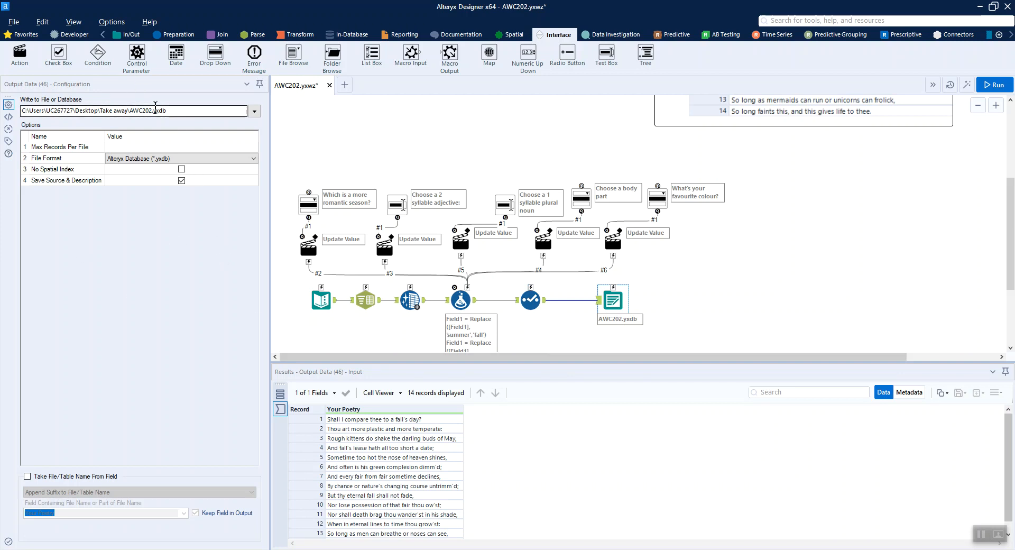
pyautogui.moveTo(731, 278)
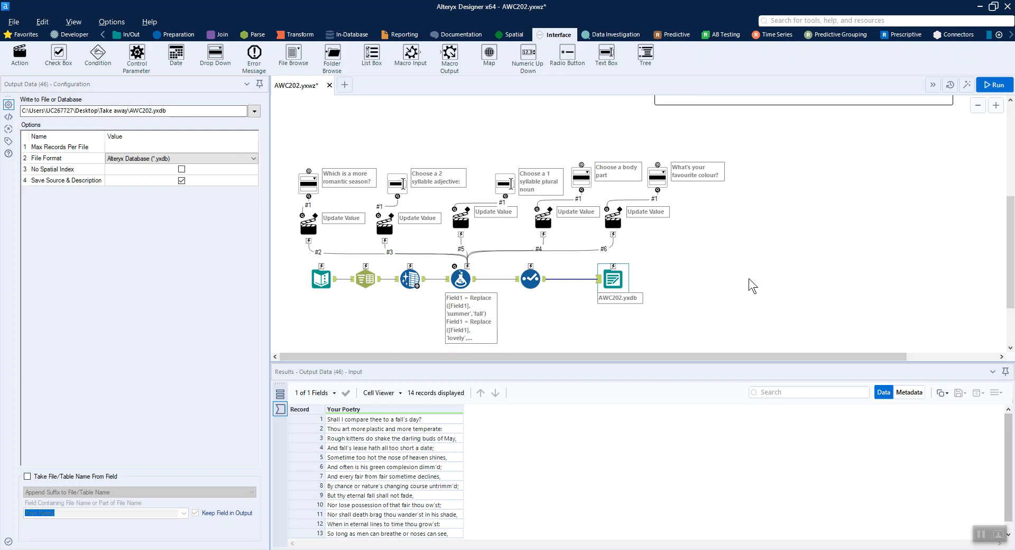
pyautogui.scroll(3)
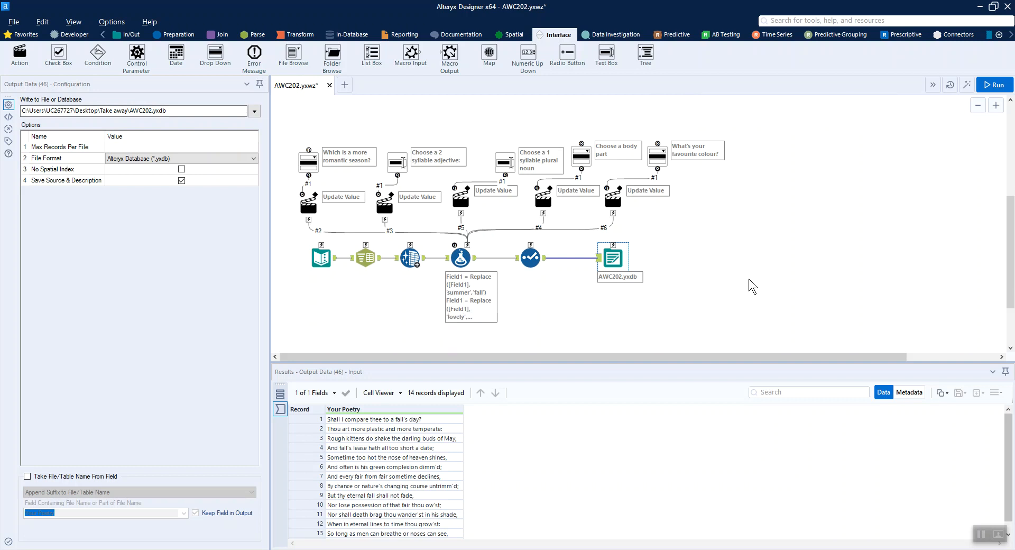
pyautogui.moveTo(708, 229)
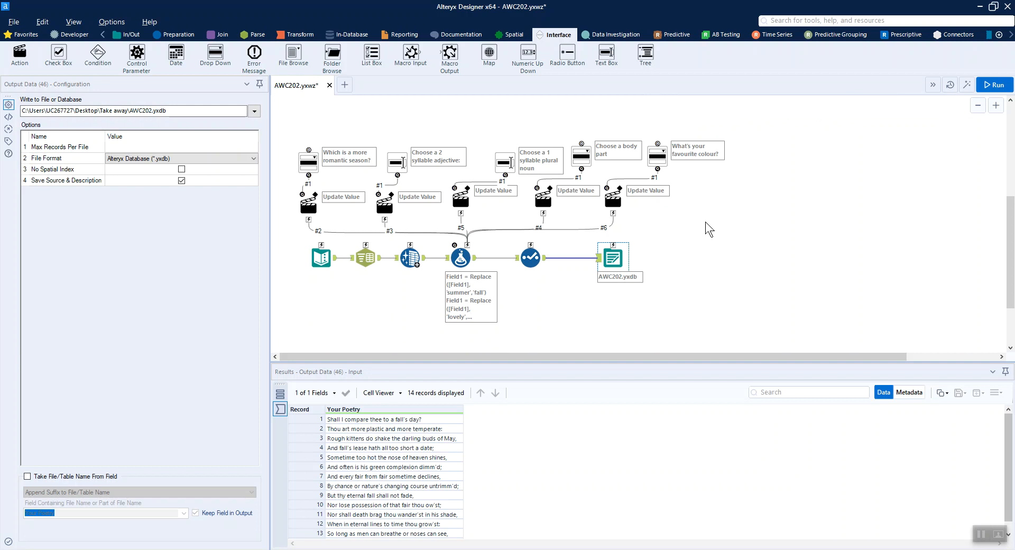
# Show the Workflow settings tab and set the workflow type to Analytic App.
pyautogui.click(995, 85)
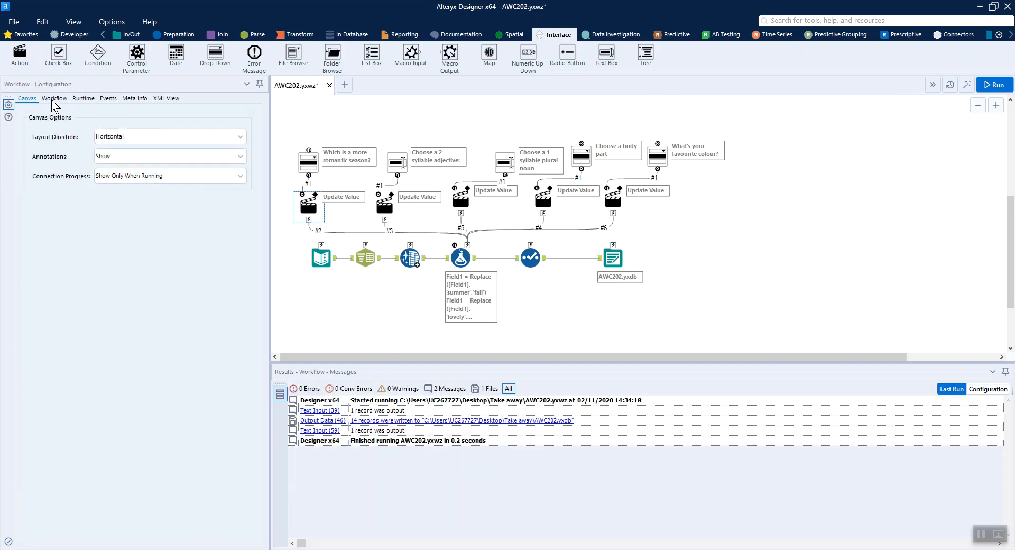
pyautogui.click(55, 98)
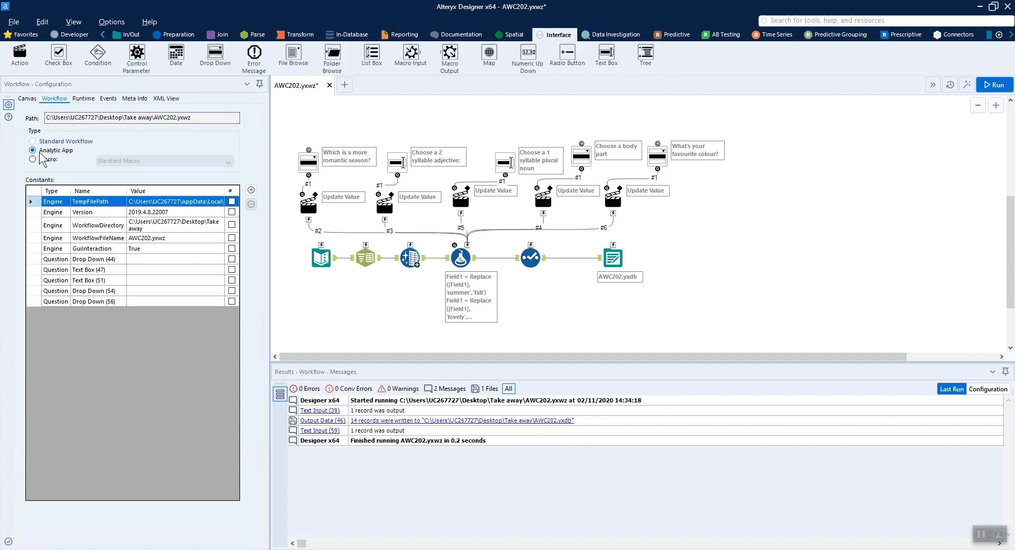
pyautogui.click(32, 141)
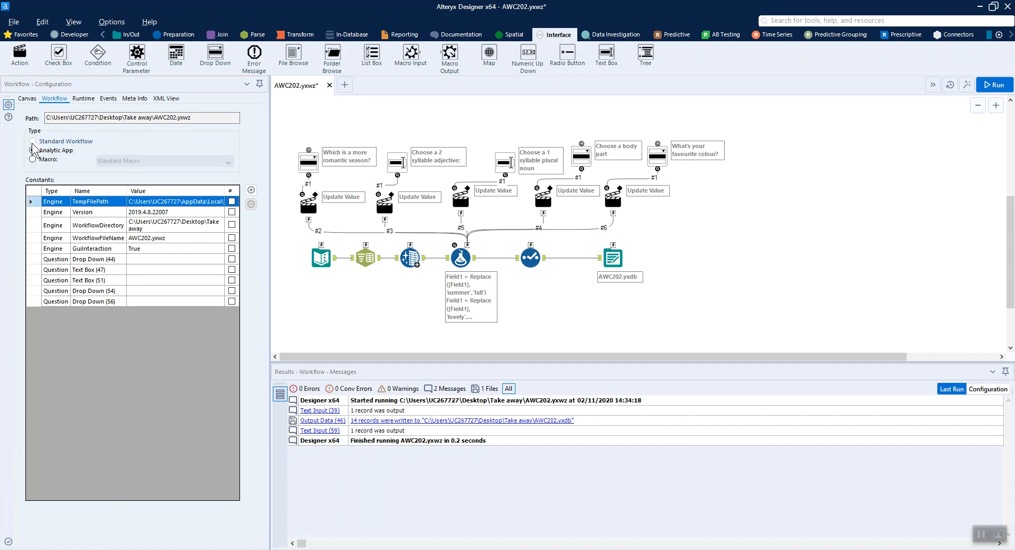
pyautogui.click(33, 150)
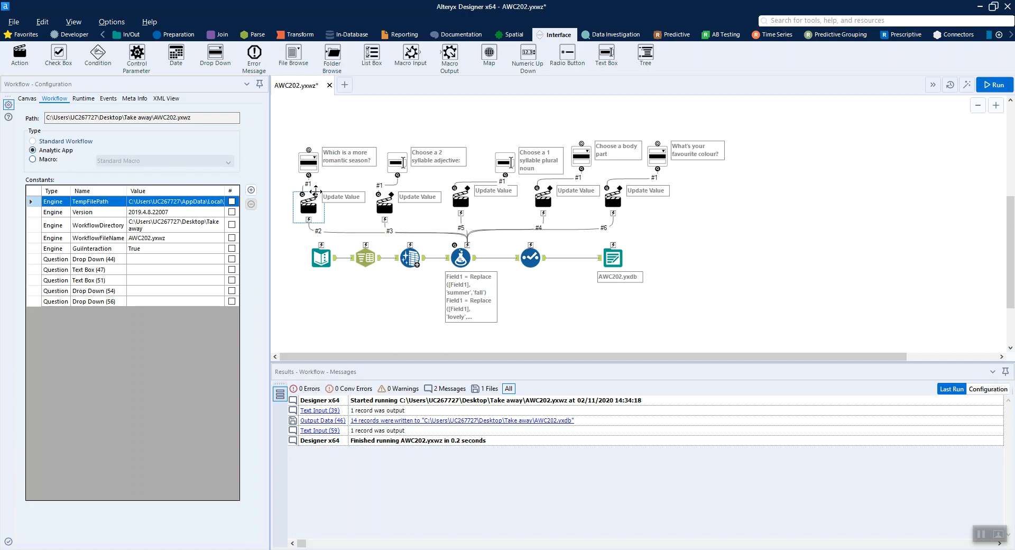
pyautogui.moveTo(967, 84)
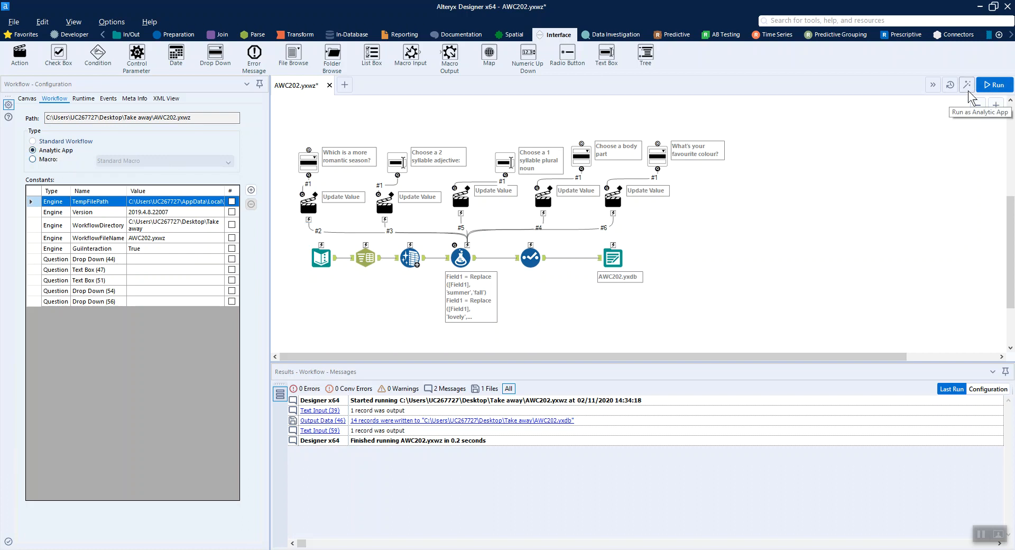
pyautogui.moveTo(328, 95)
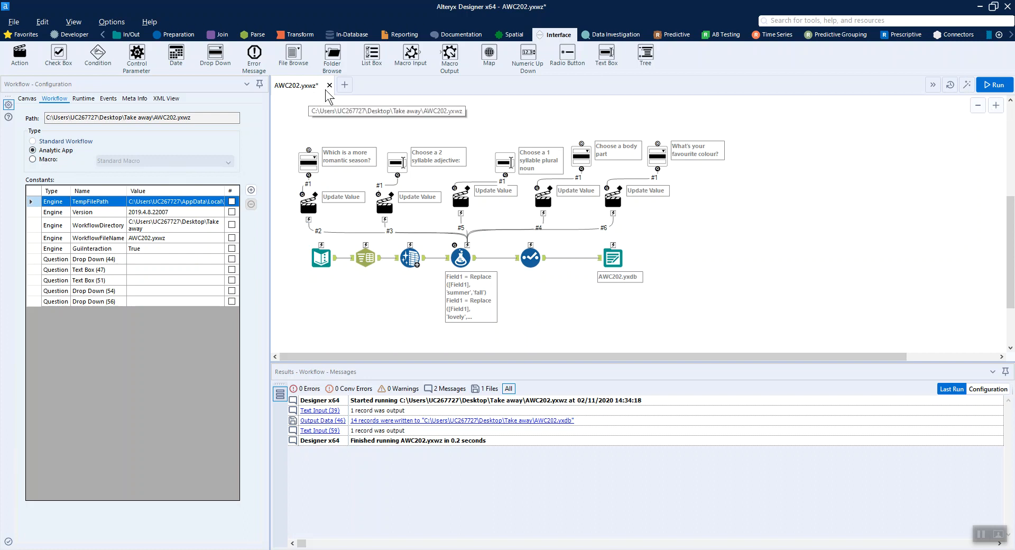
# Run the app with default answers, view the AWC202.yxdb sonnet, then close it.
pyautogui.click(994, 84)
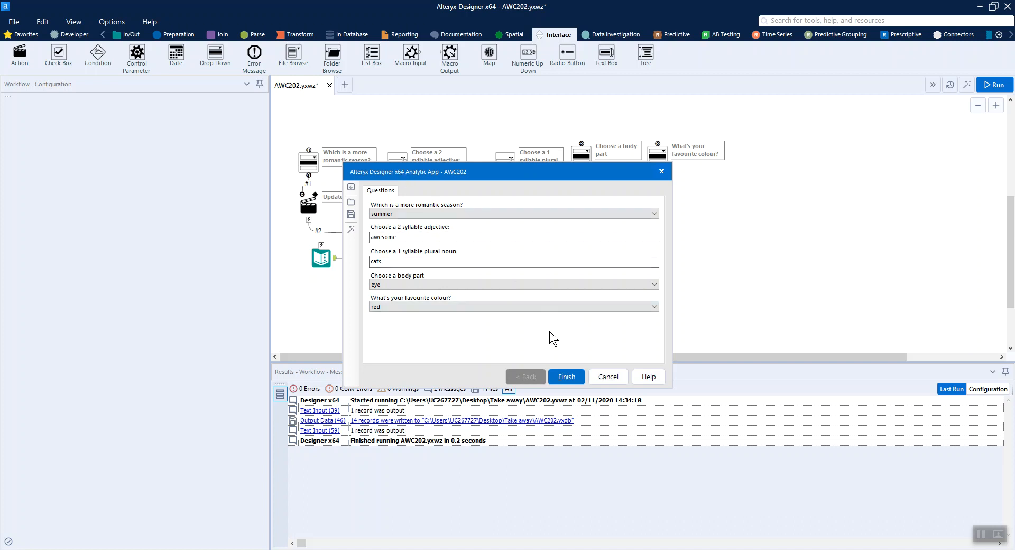
pyautogui.click(565, 376)
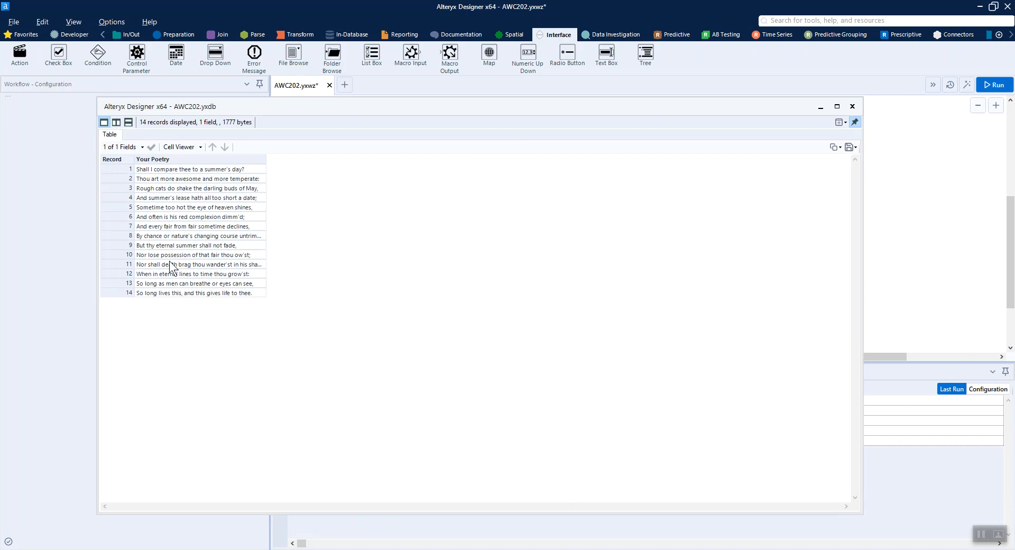
pyautogui.moveTo(266, 164)
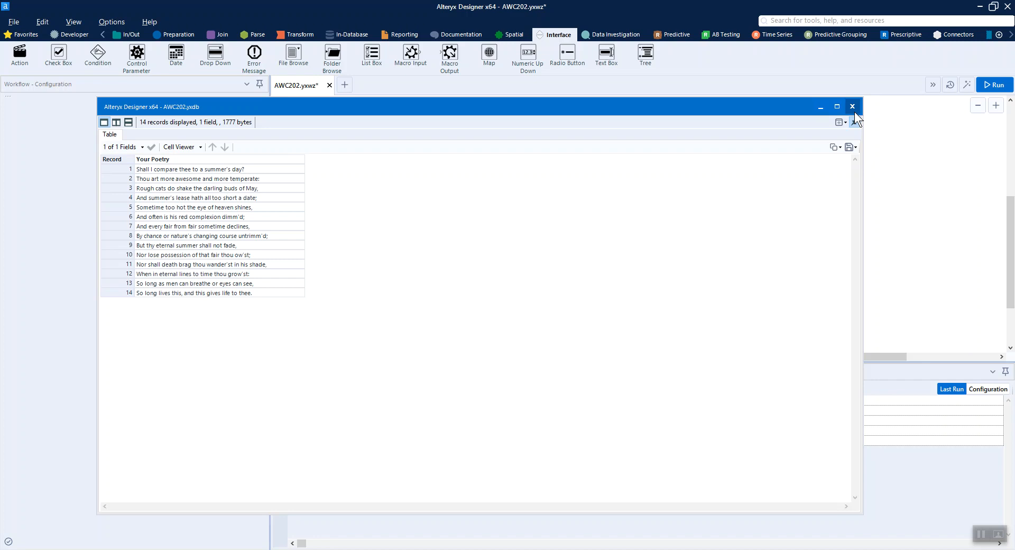
pyautogui.click(851, 106)
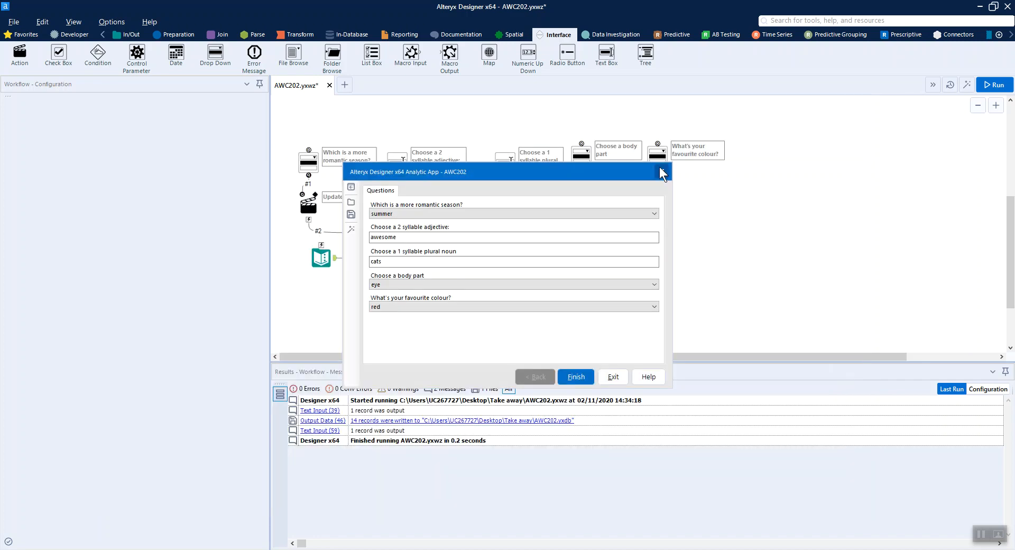